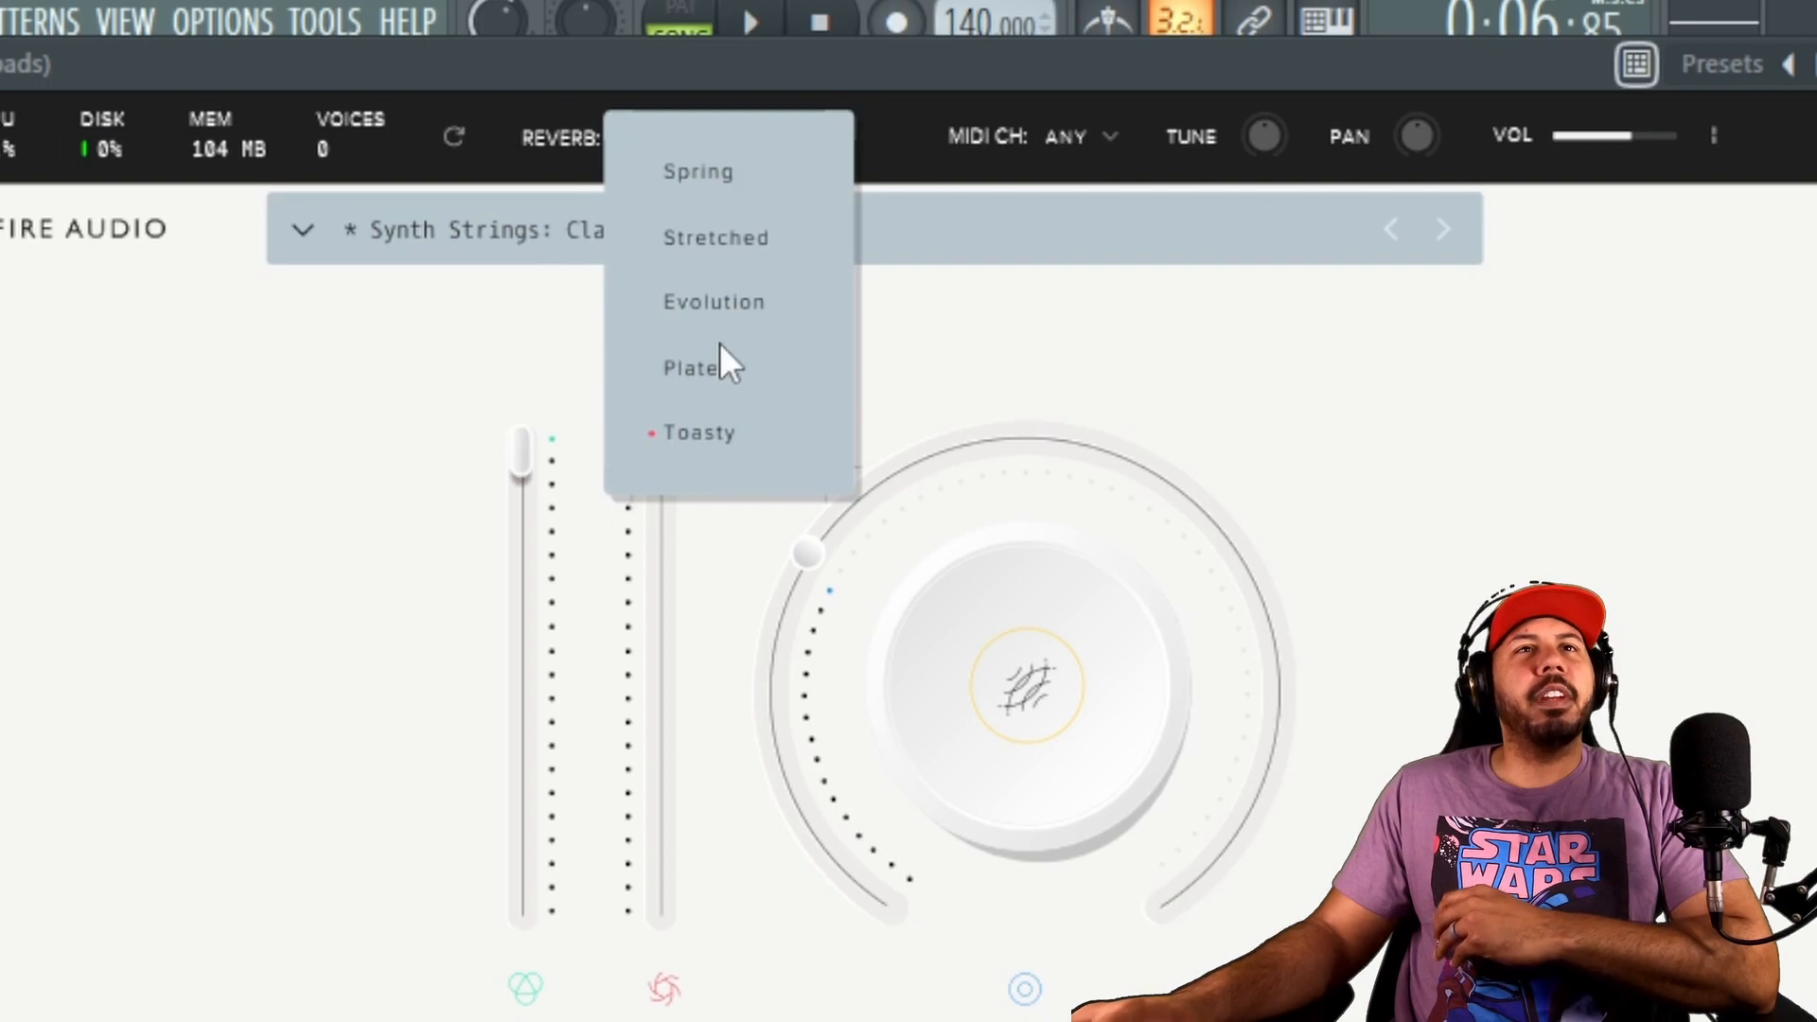
Step: Choose Toasty reverb, raise the expression fader to full, and lower dynamics to 50%
left_click(700, 433)
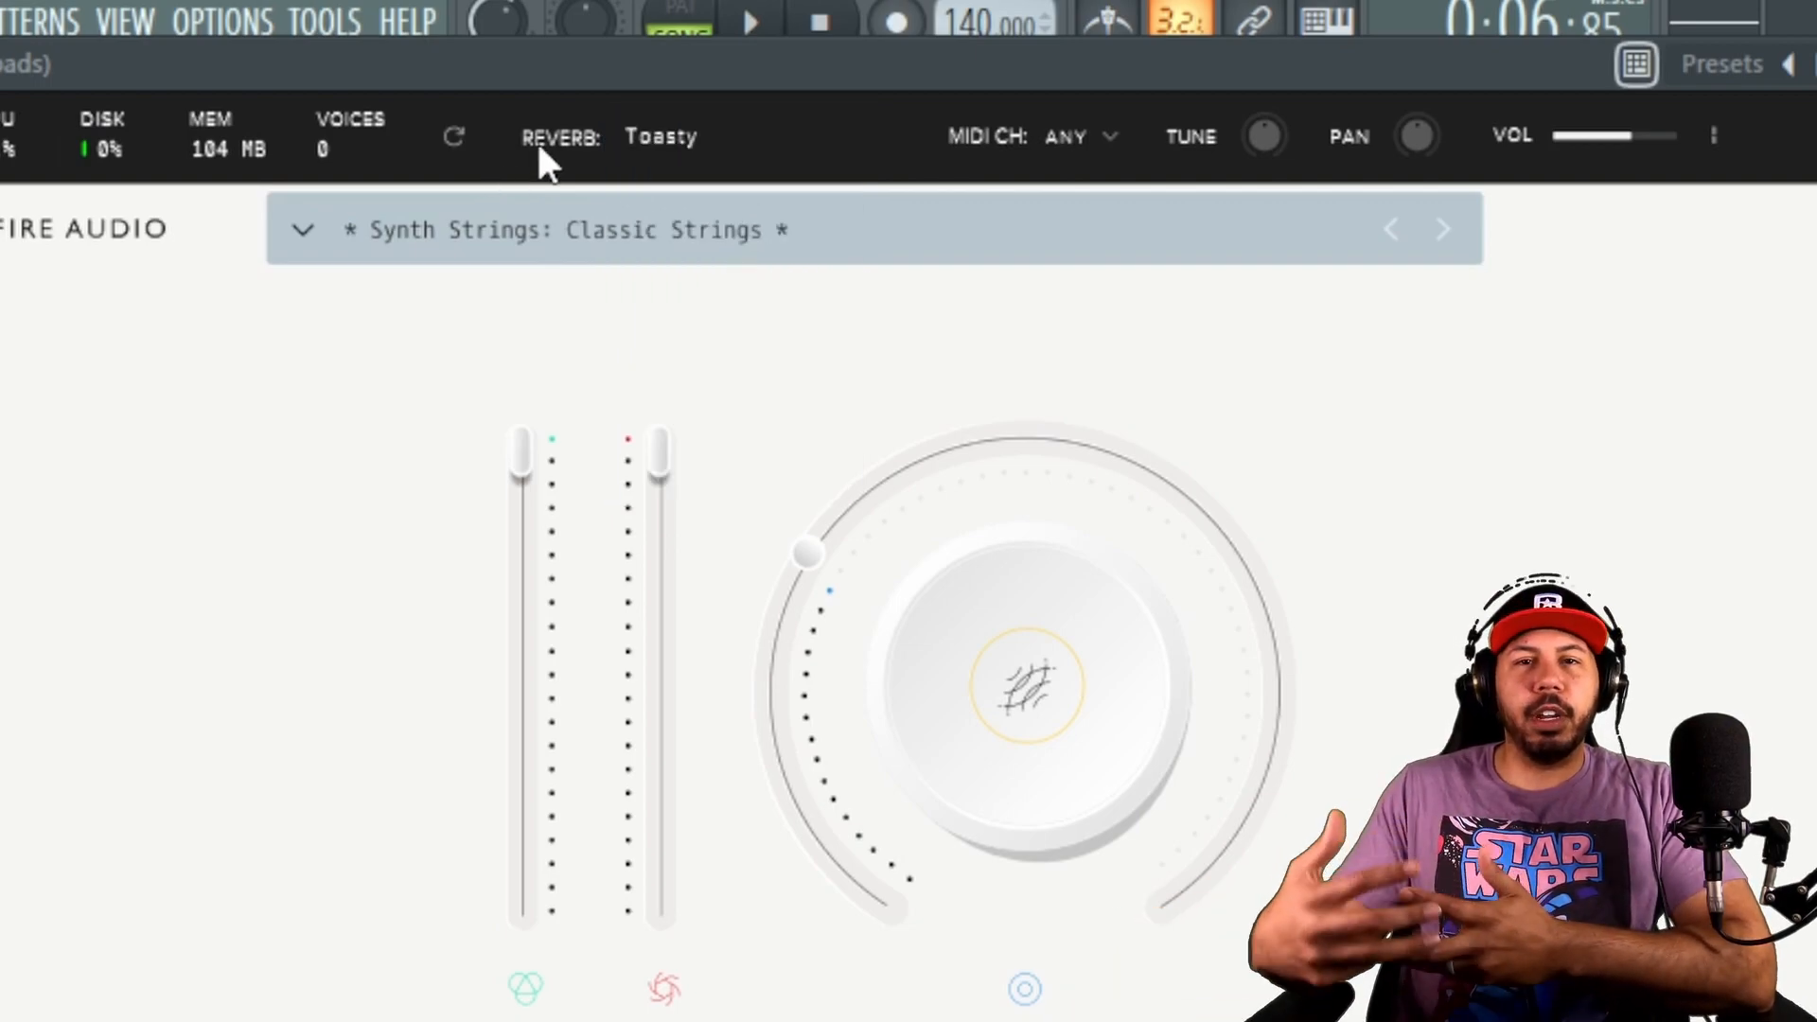
mouse_move(1315, 672)
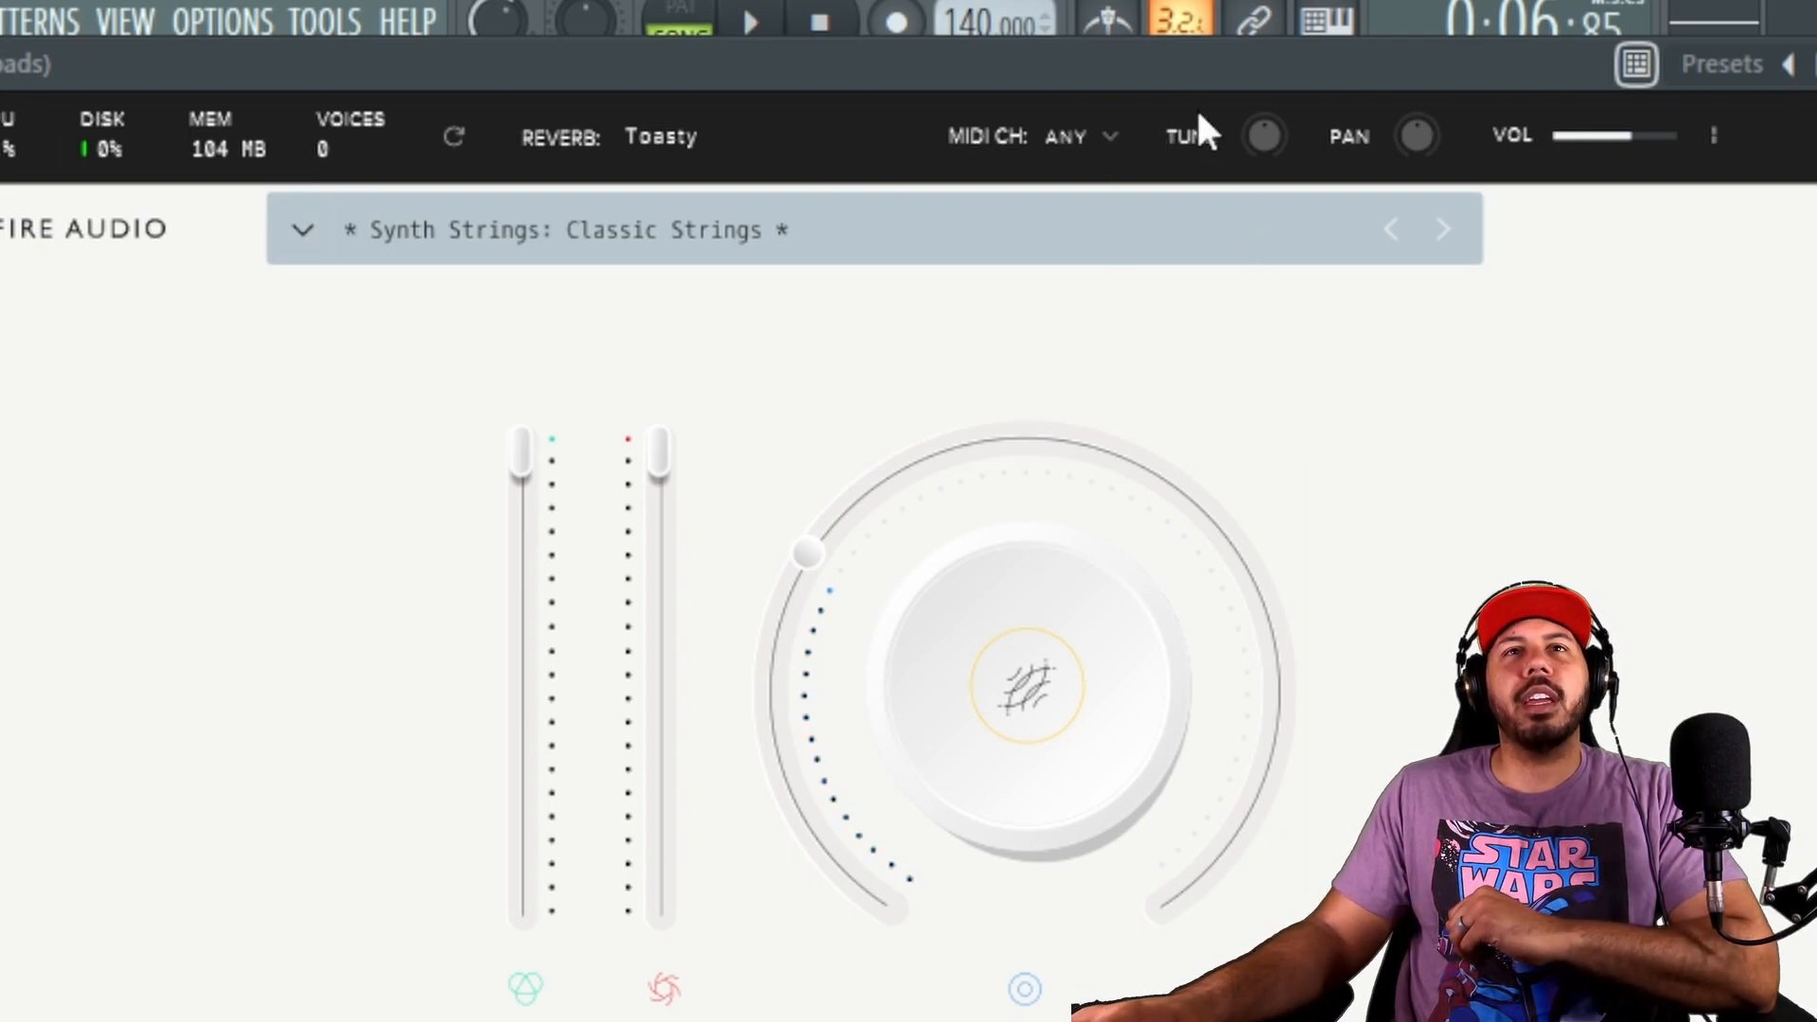
mouse_move(1574, 189)
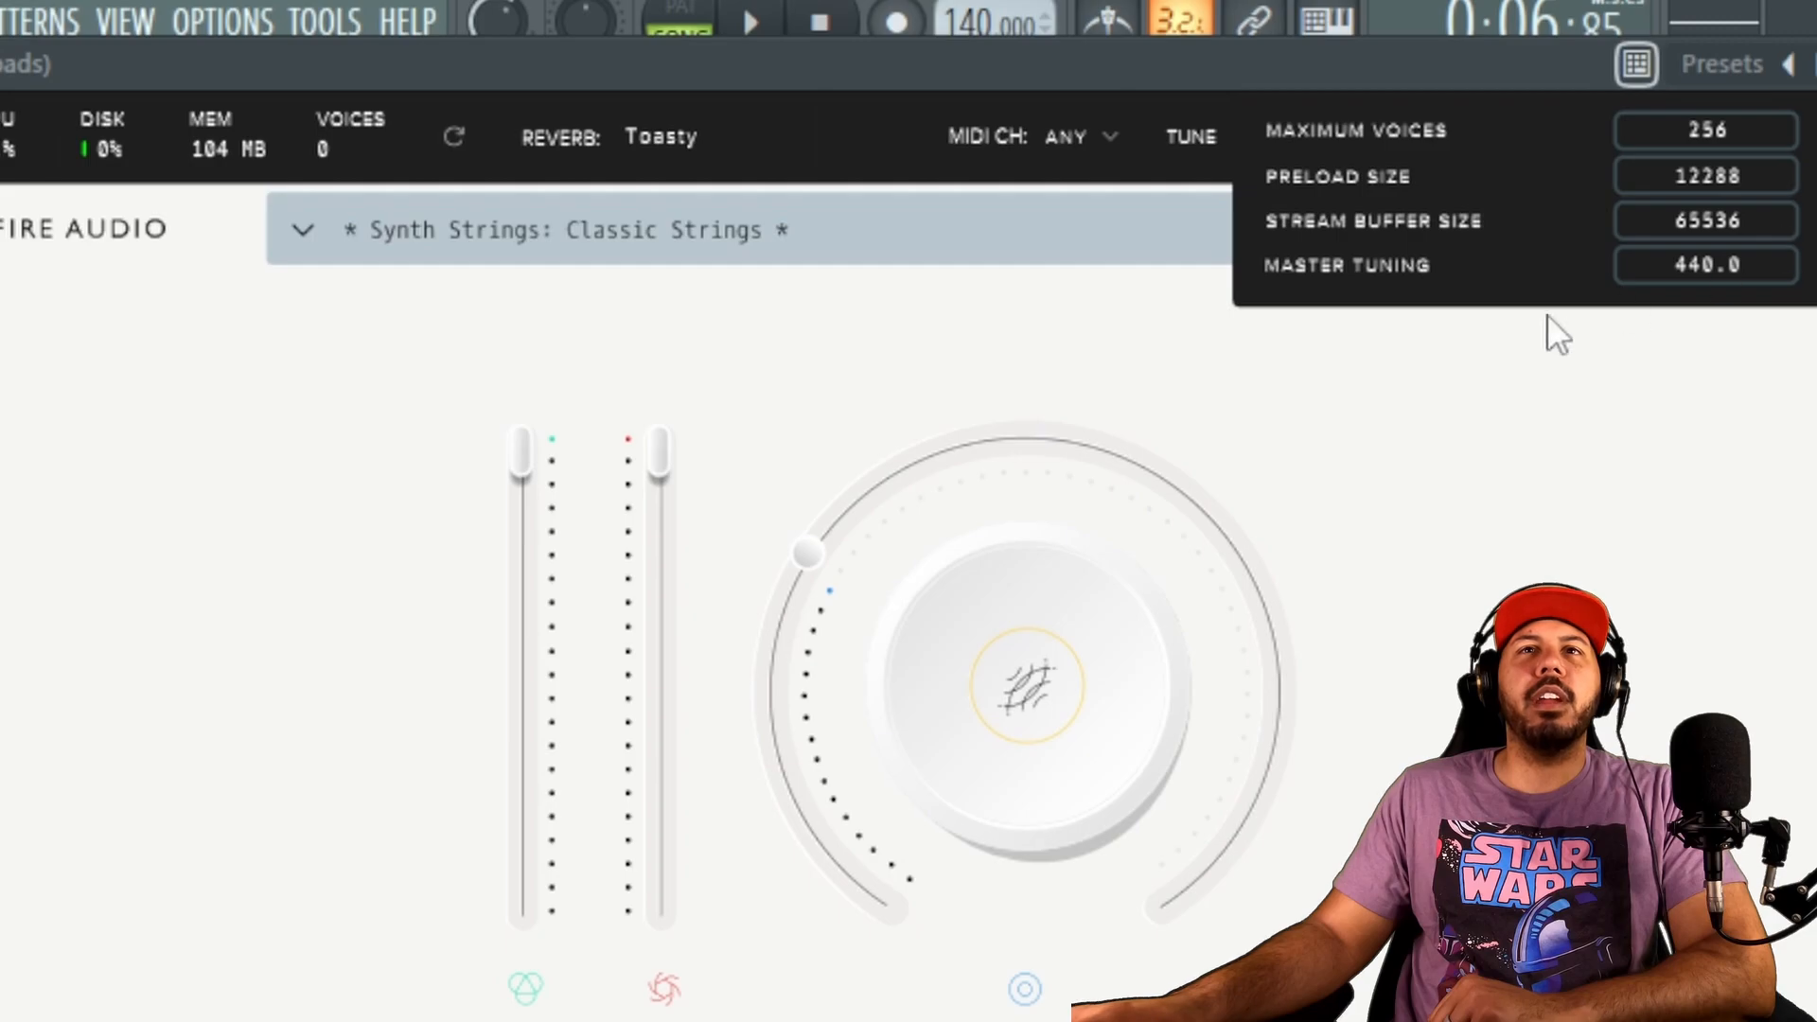
mouse_move(1499, 170)
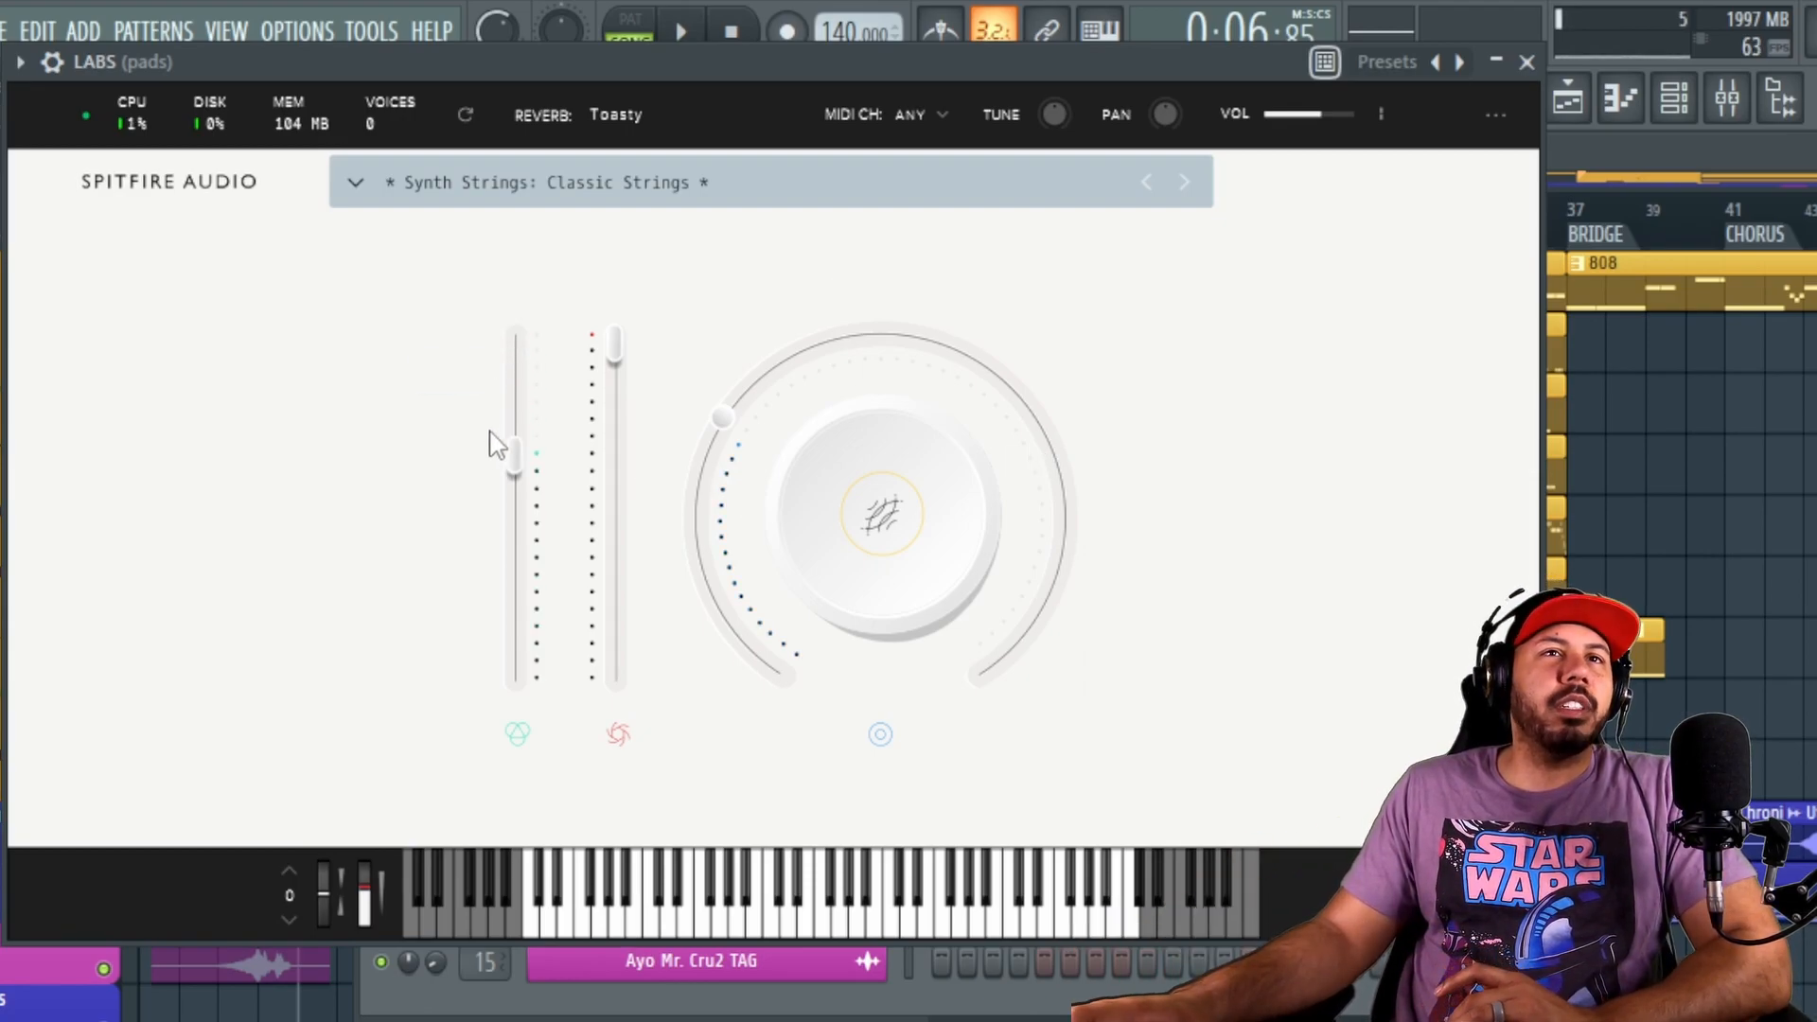
left_click_drag(510, 452, 515, 348)
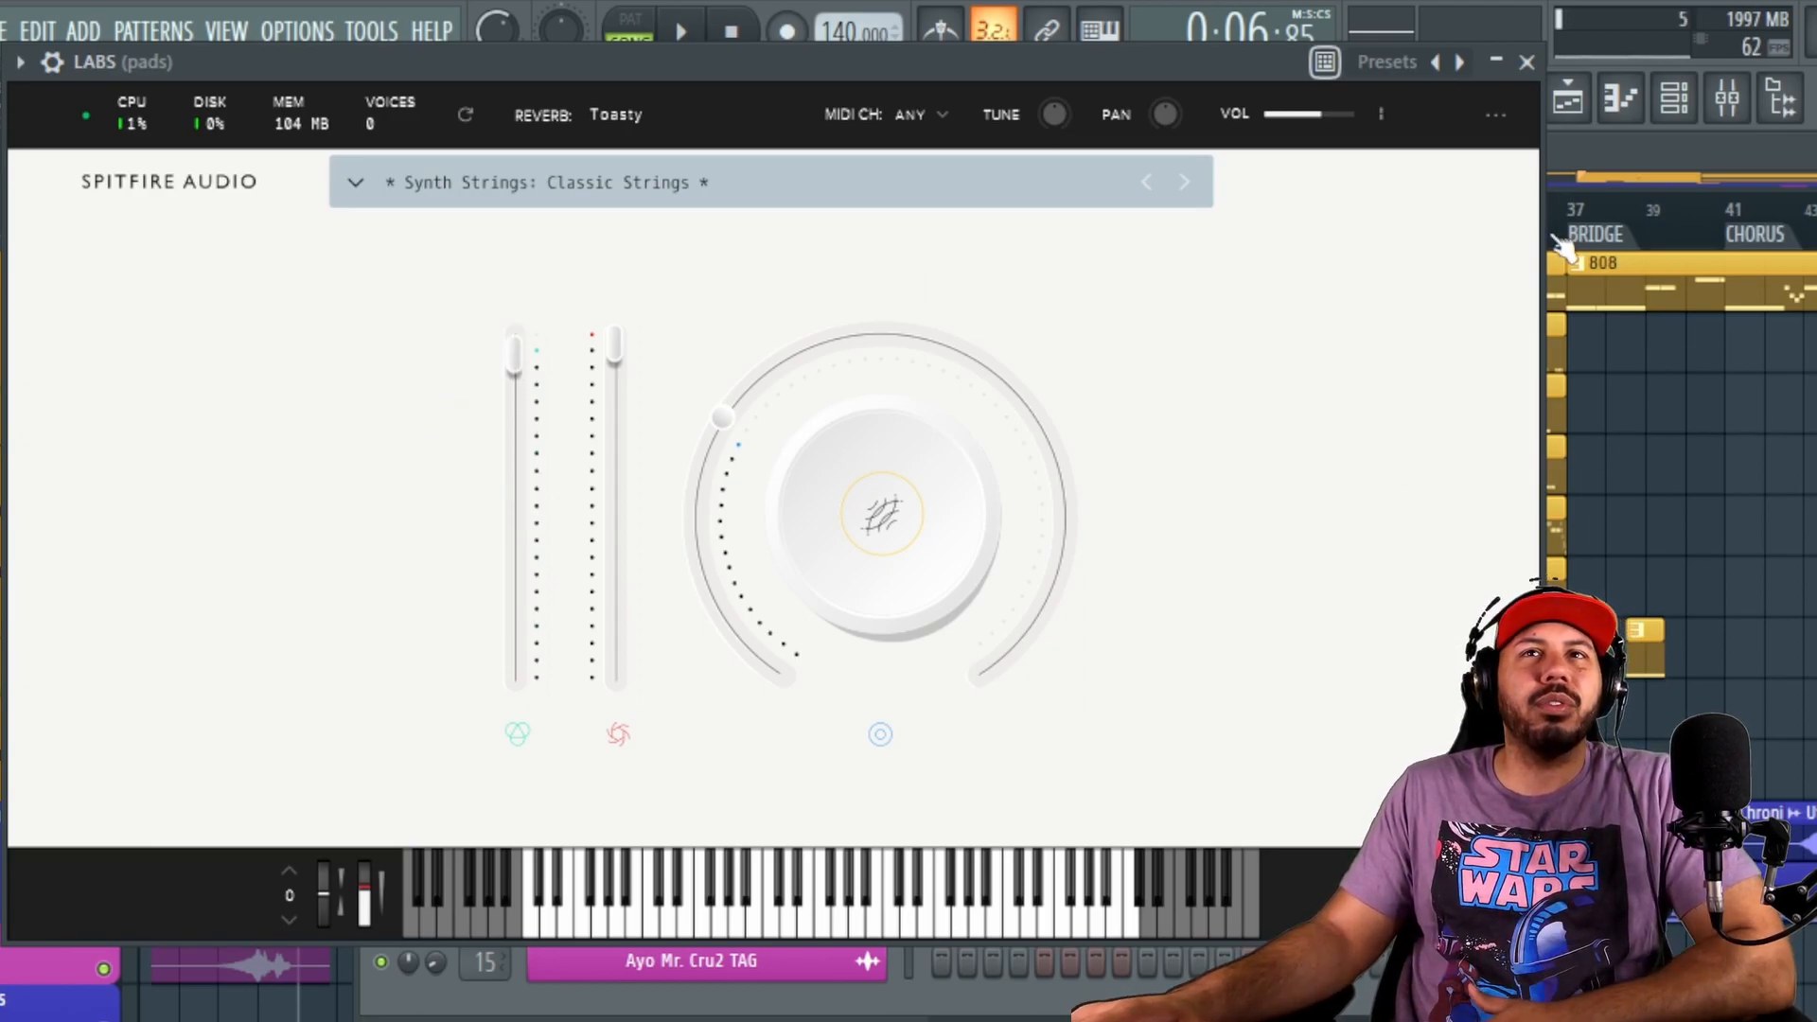
mouse_move(1257, 147)
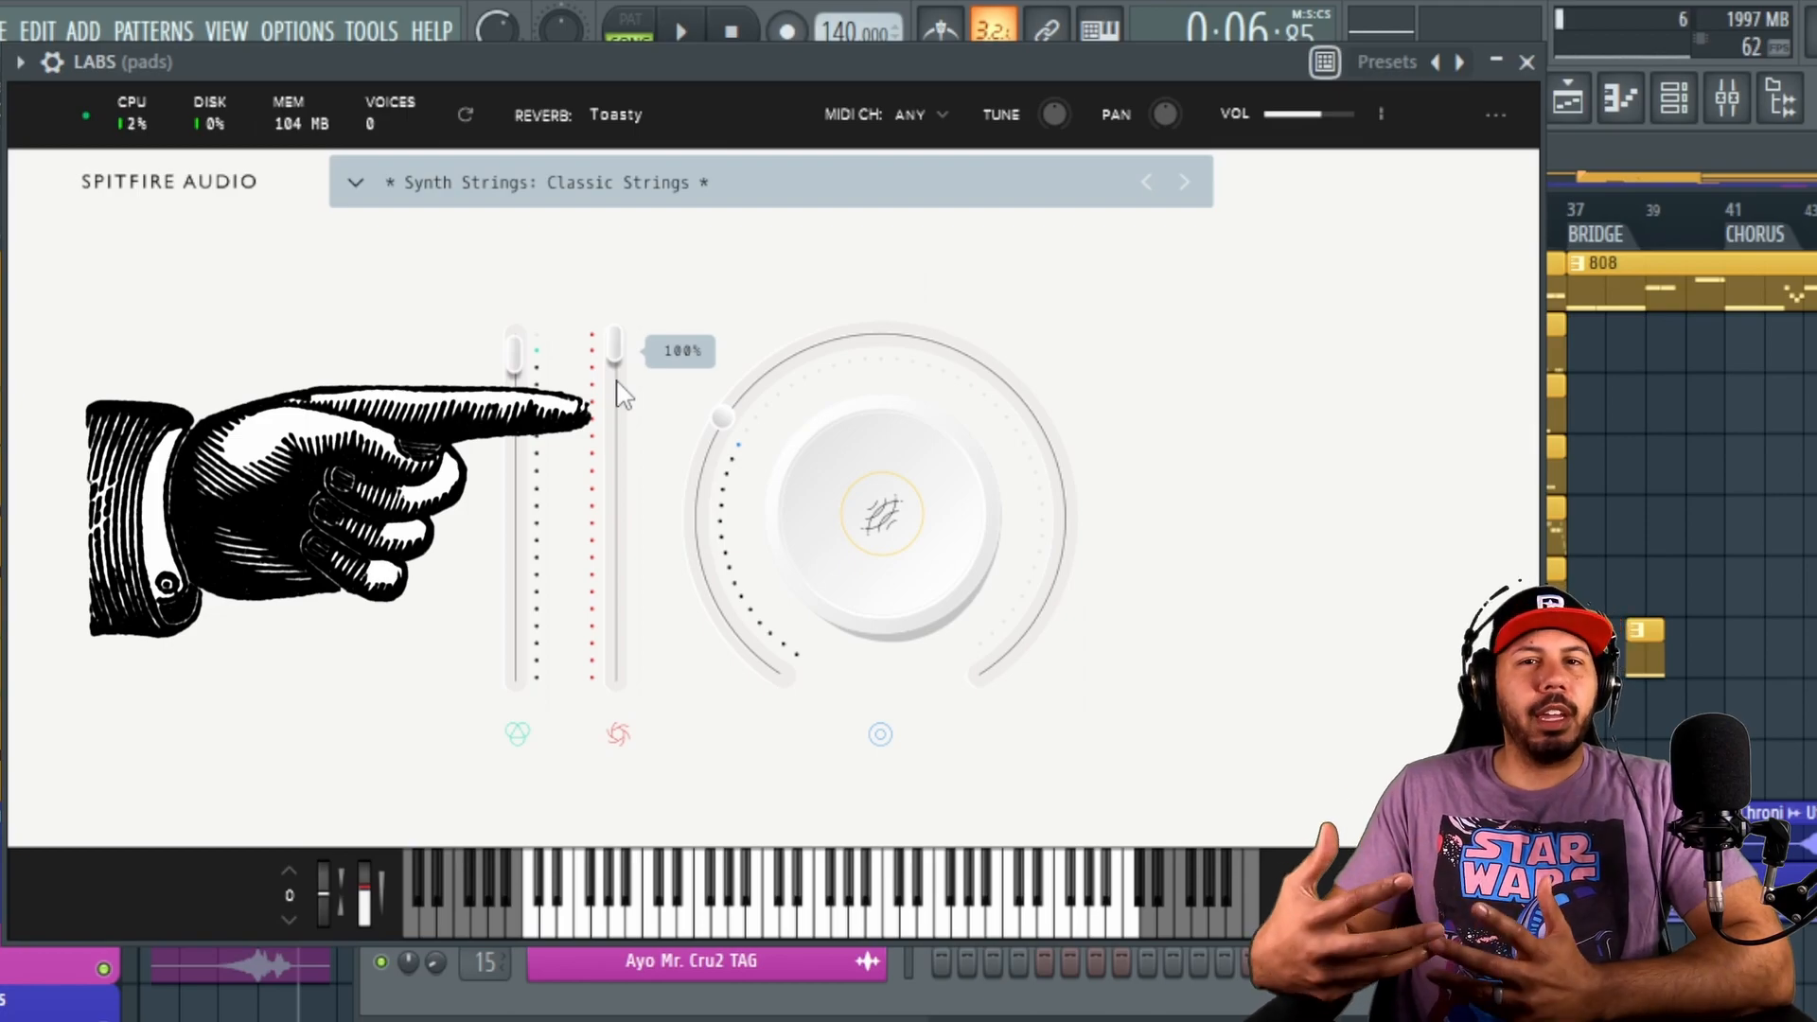
left_click_drag(613, 341, 613, 417)
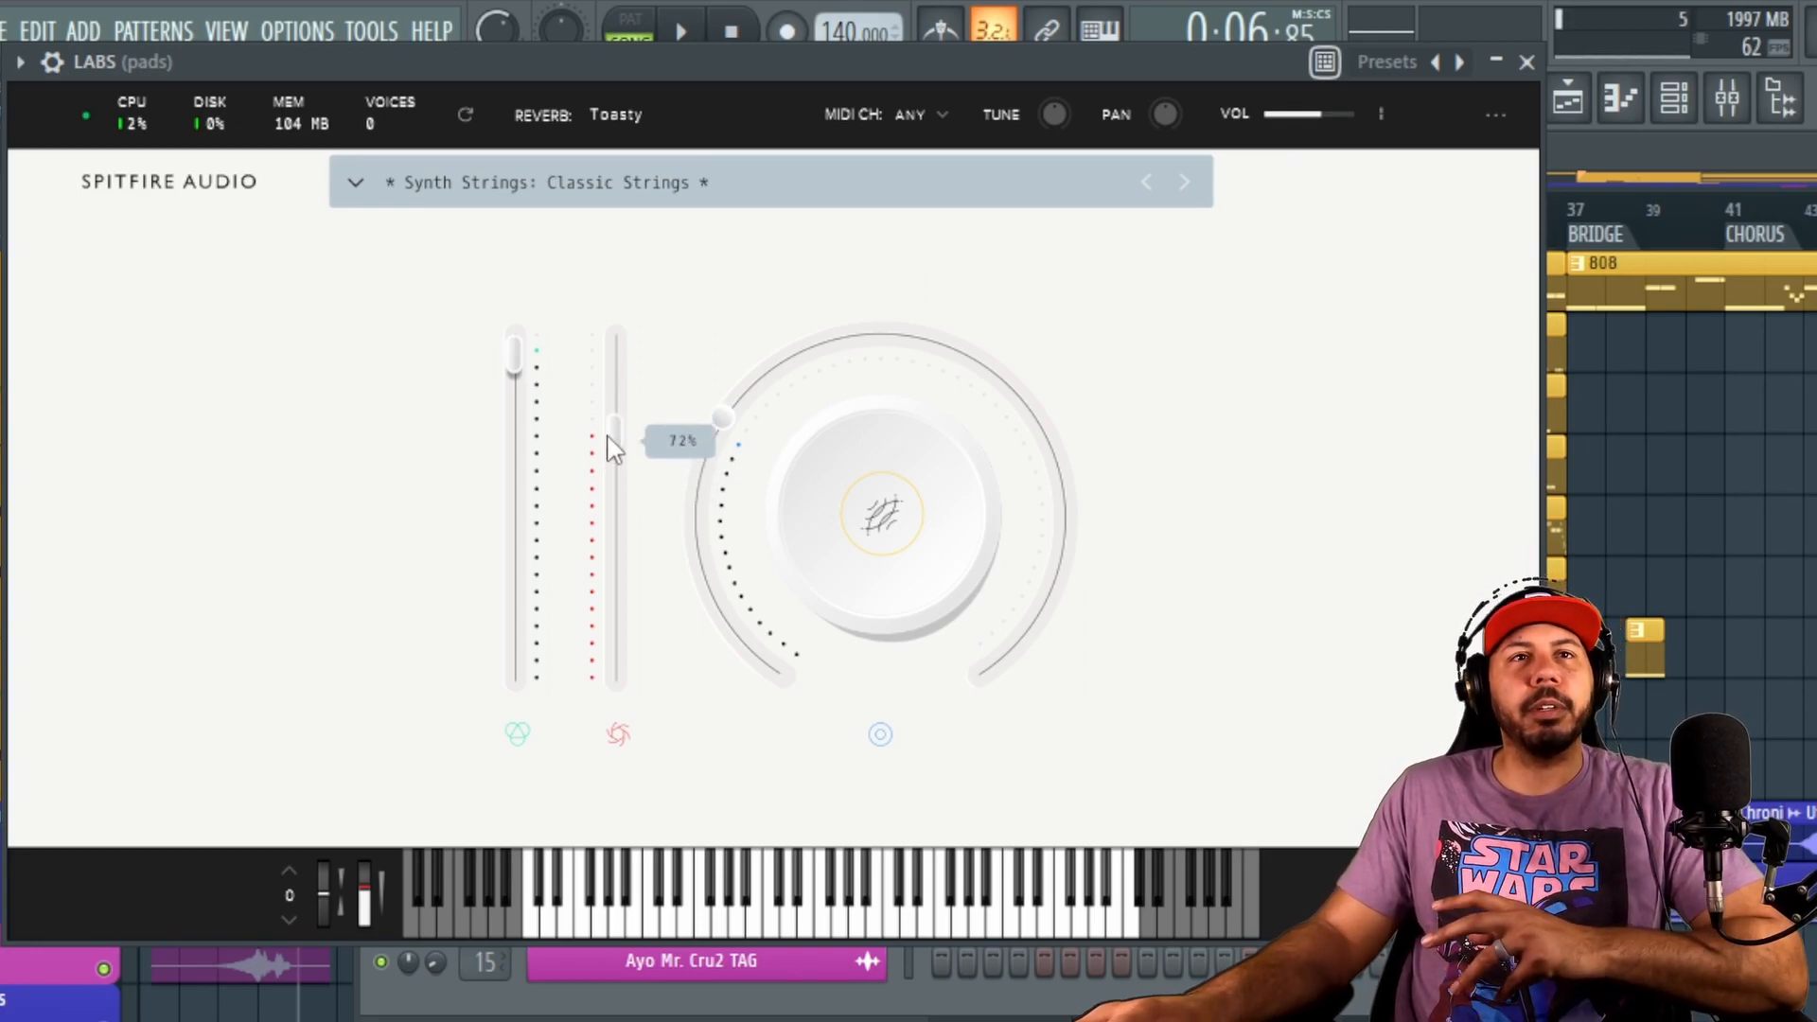
left_click_drag(614, 423, 614, 510)
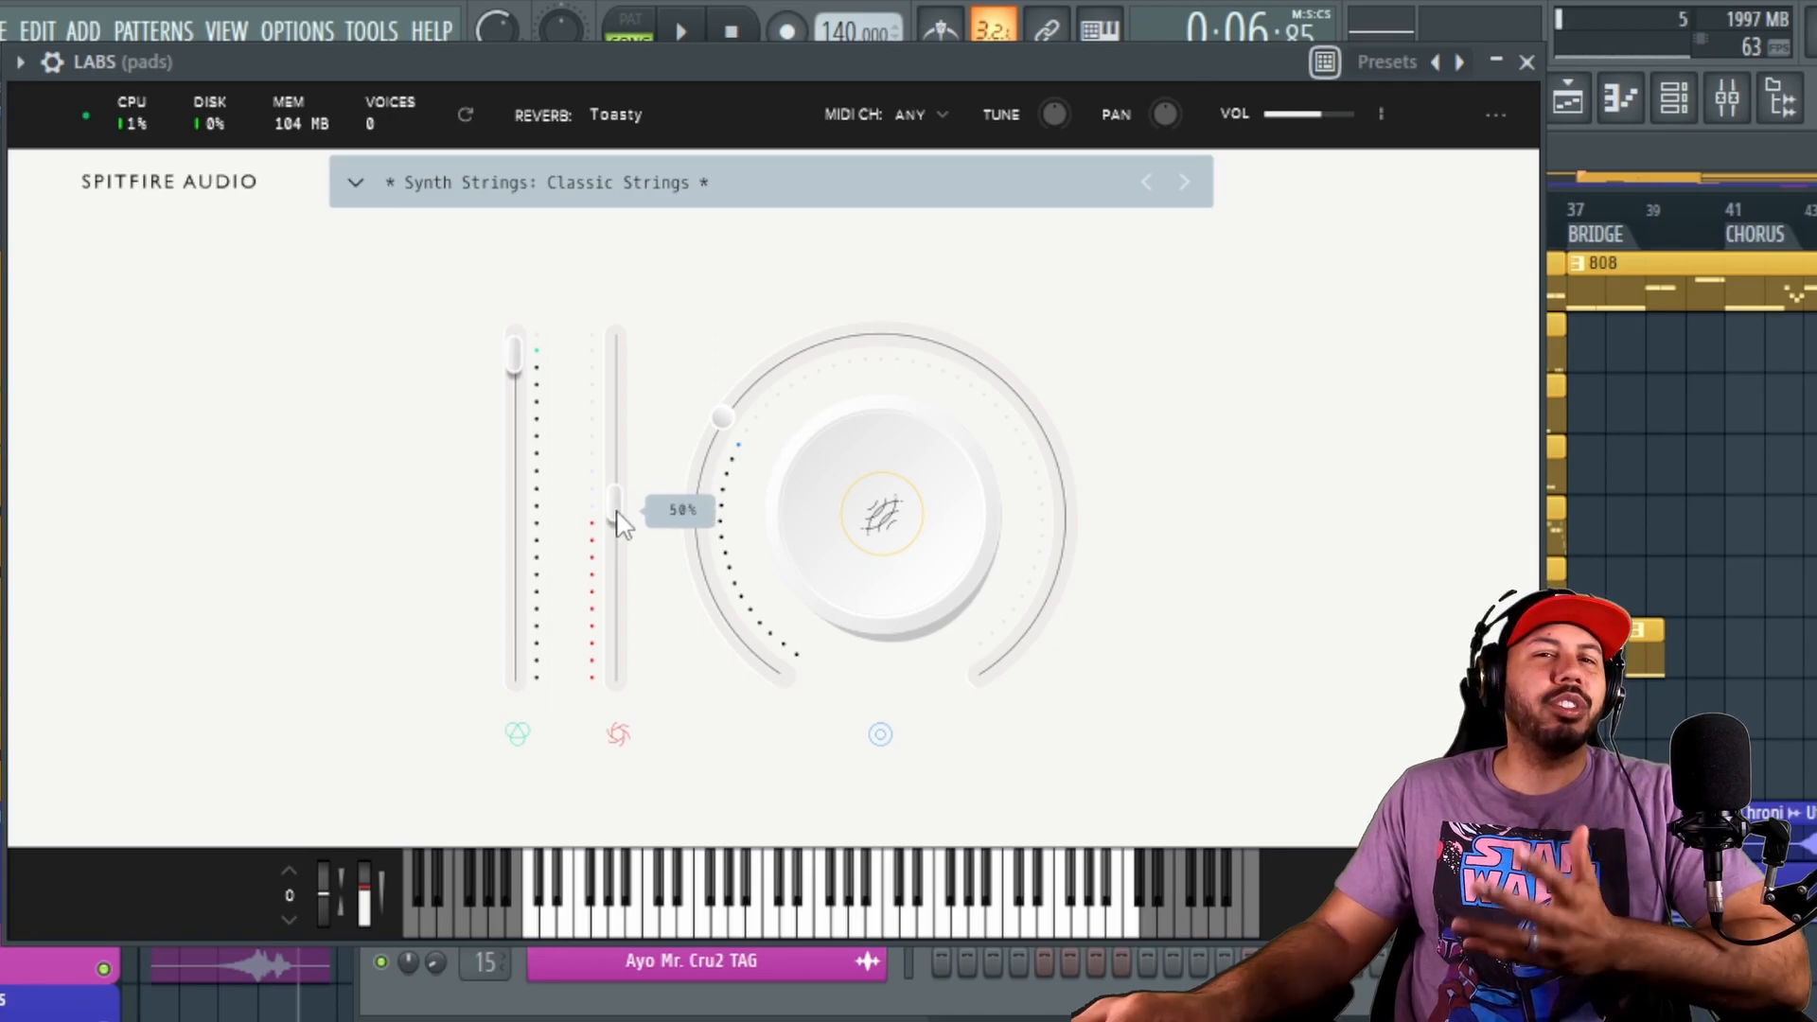
left_click_drag(615, 510, 614, 336)
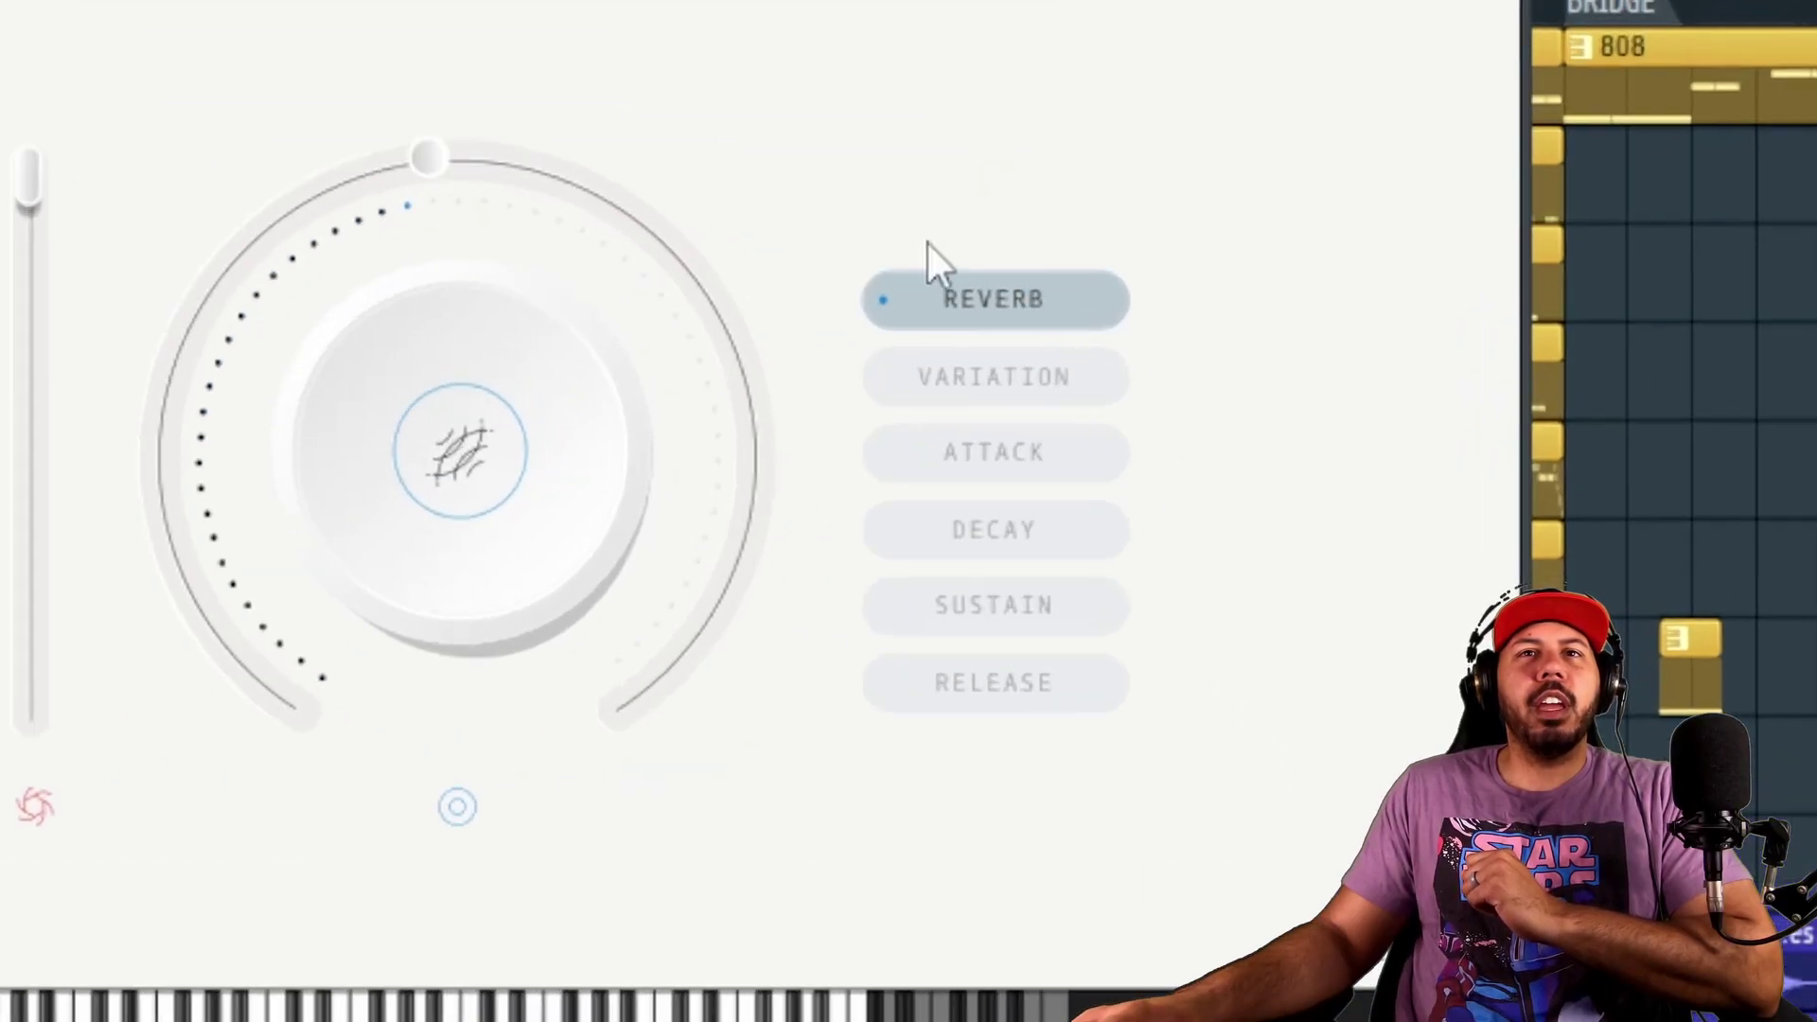
Step: Step through the Reverb, Variation and Attack settings, then show the reverb type list
left_click(996, 376)
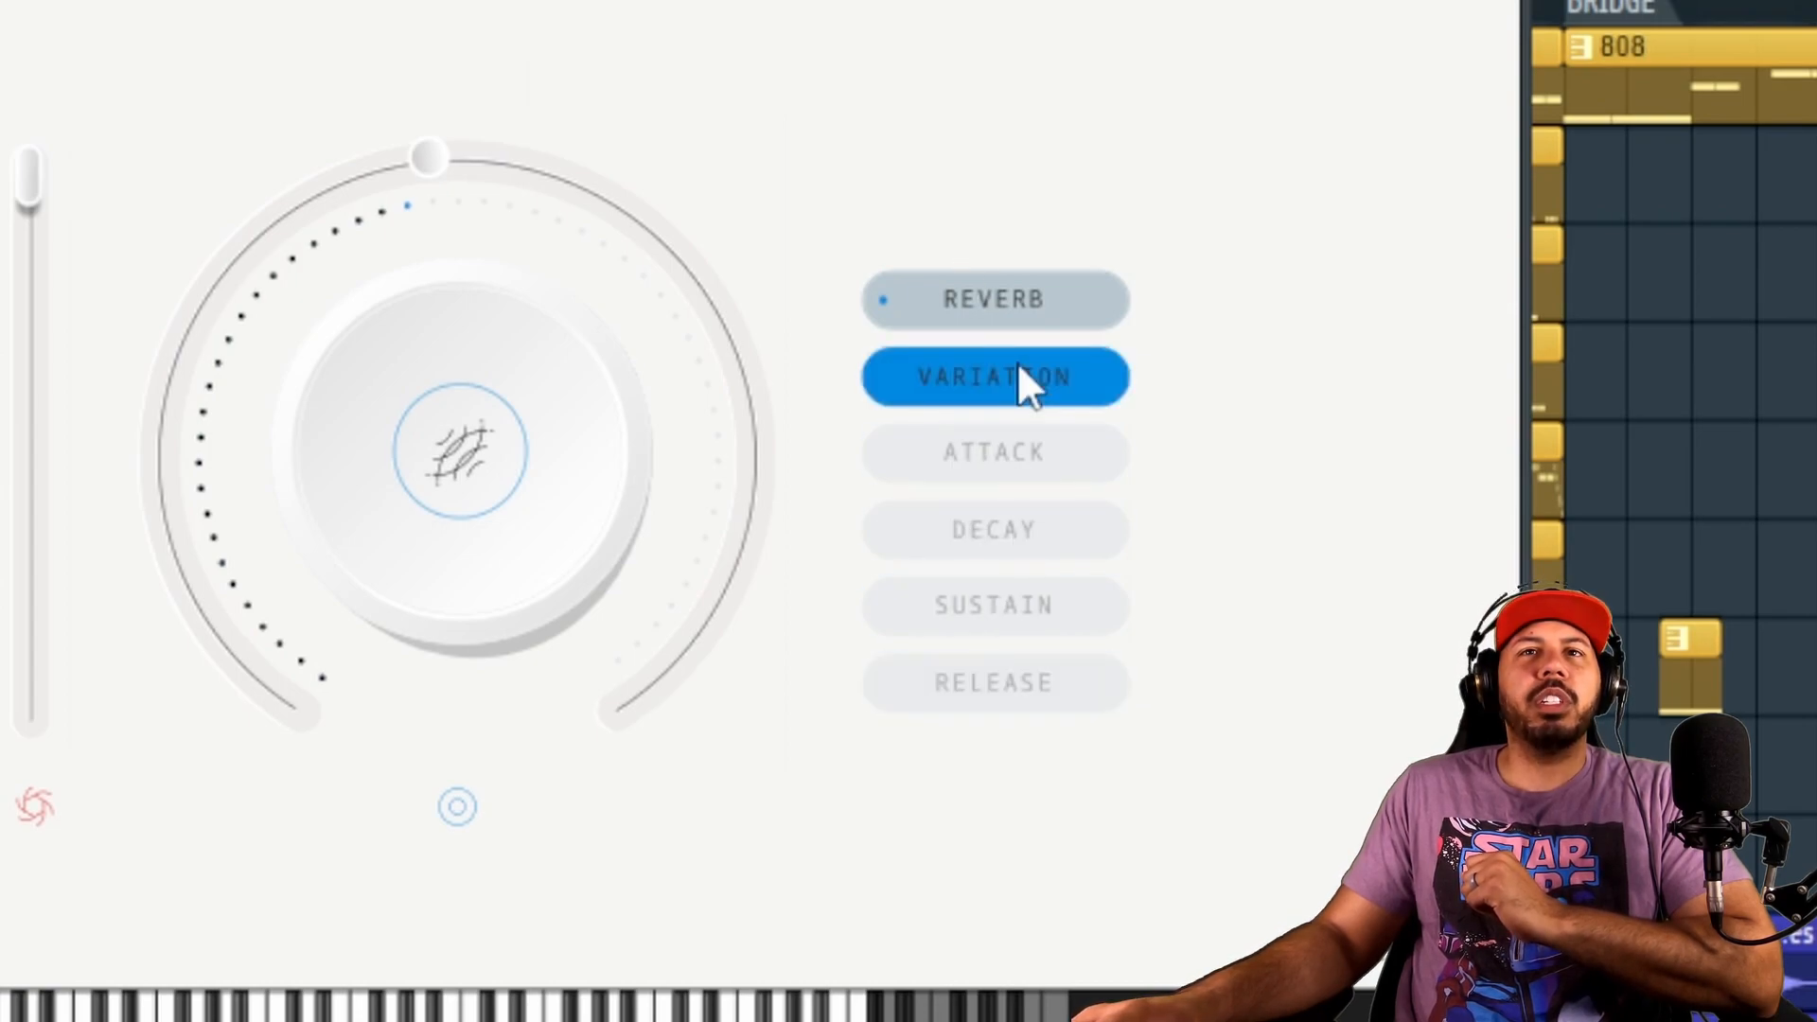
left_click(995, 683)
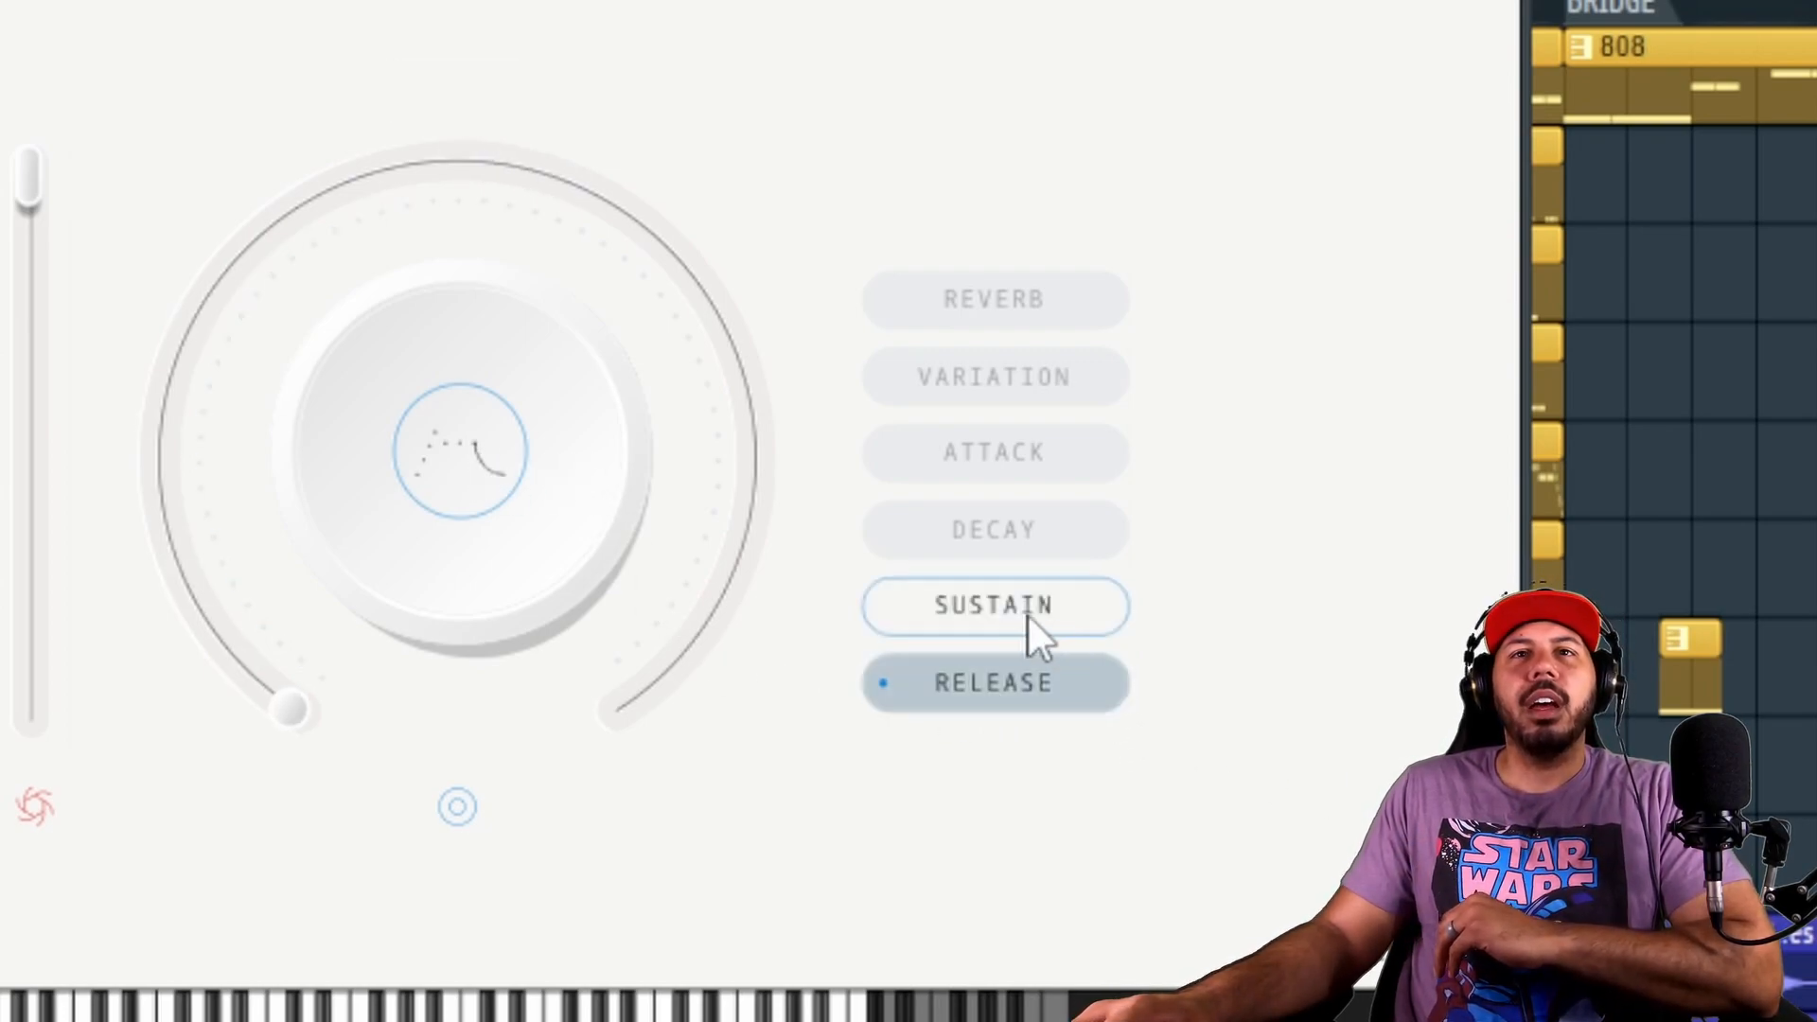
left_click(995, 452)
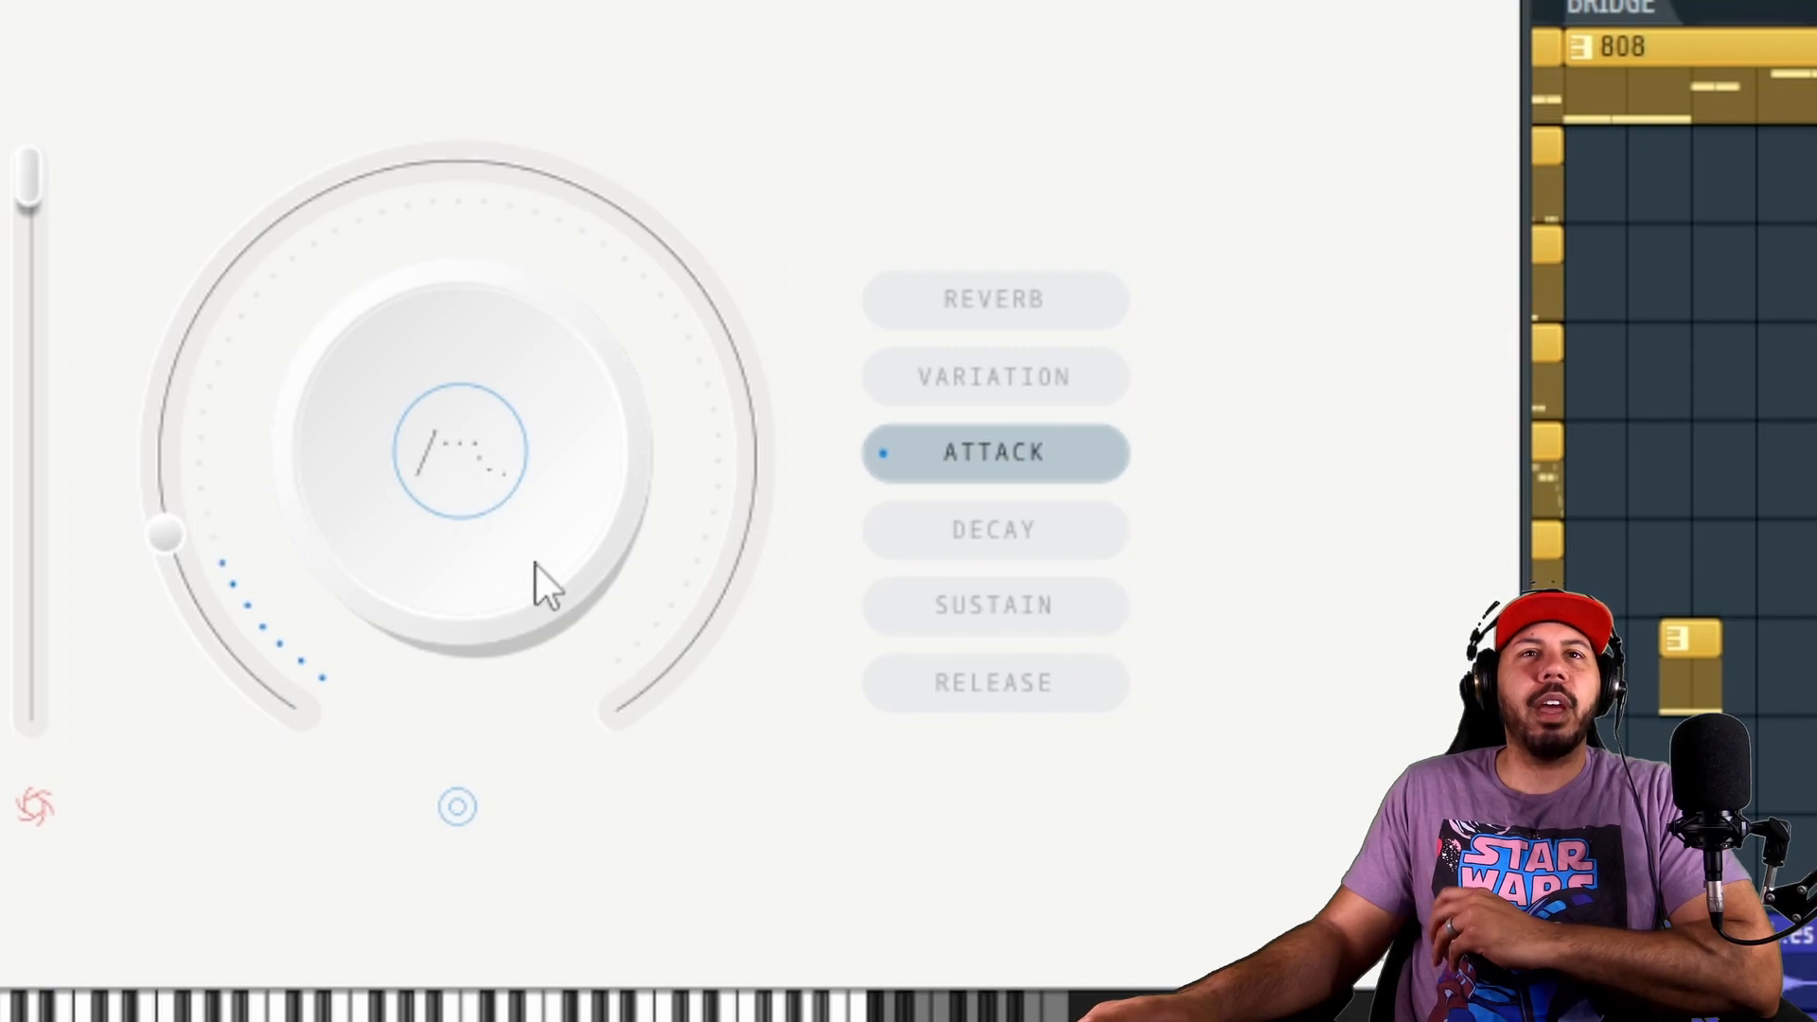
left_click(996, 375)
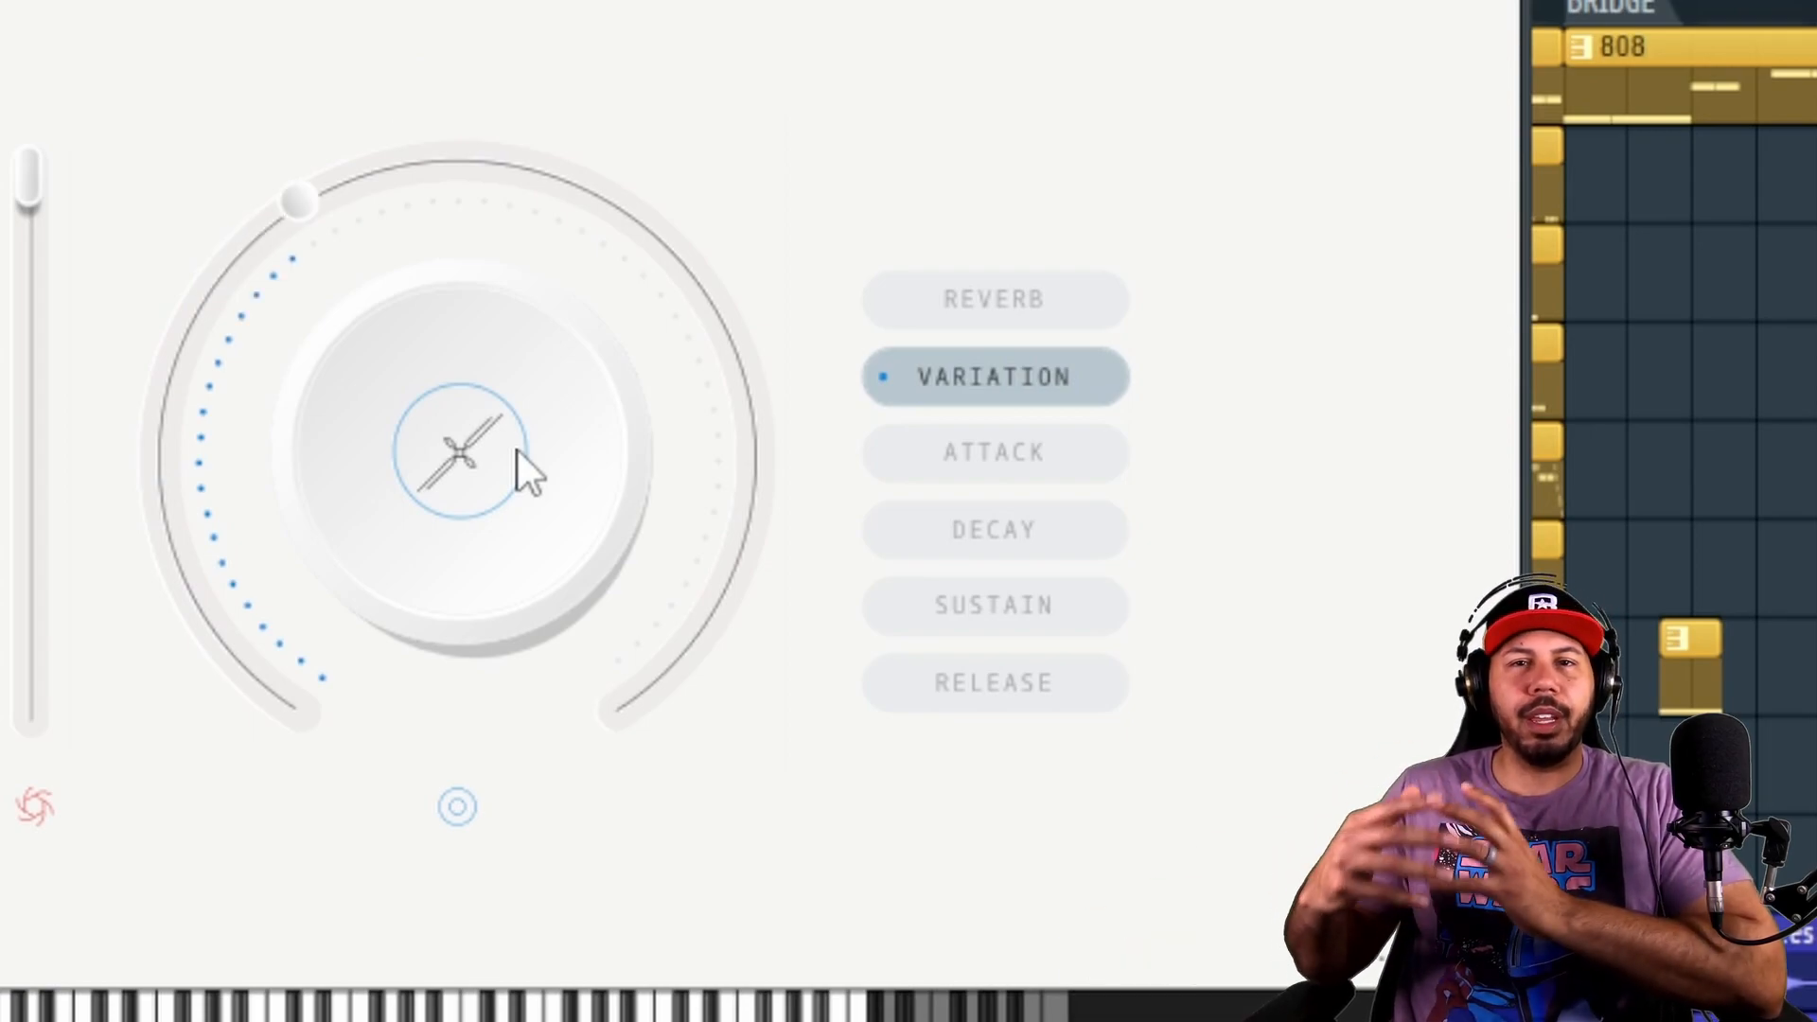
left_click(995, 300)
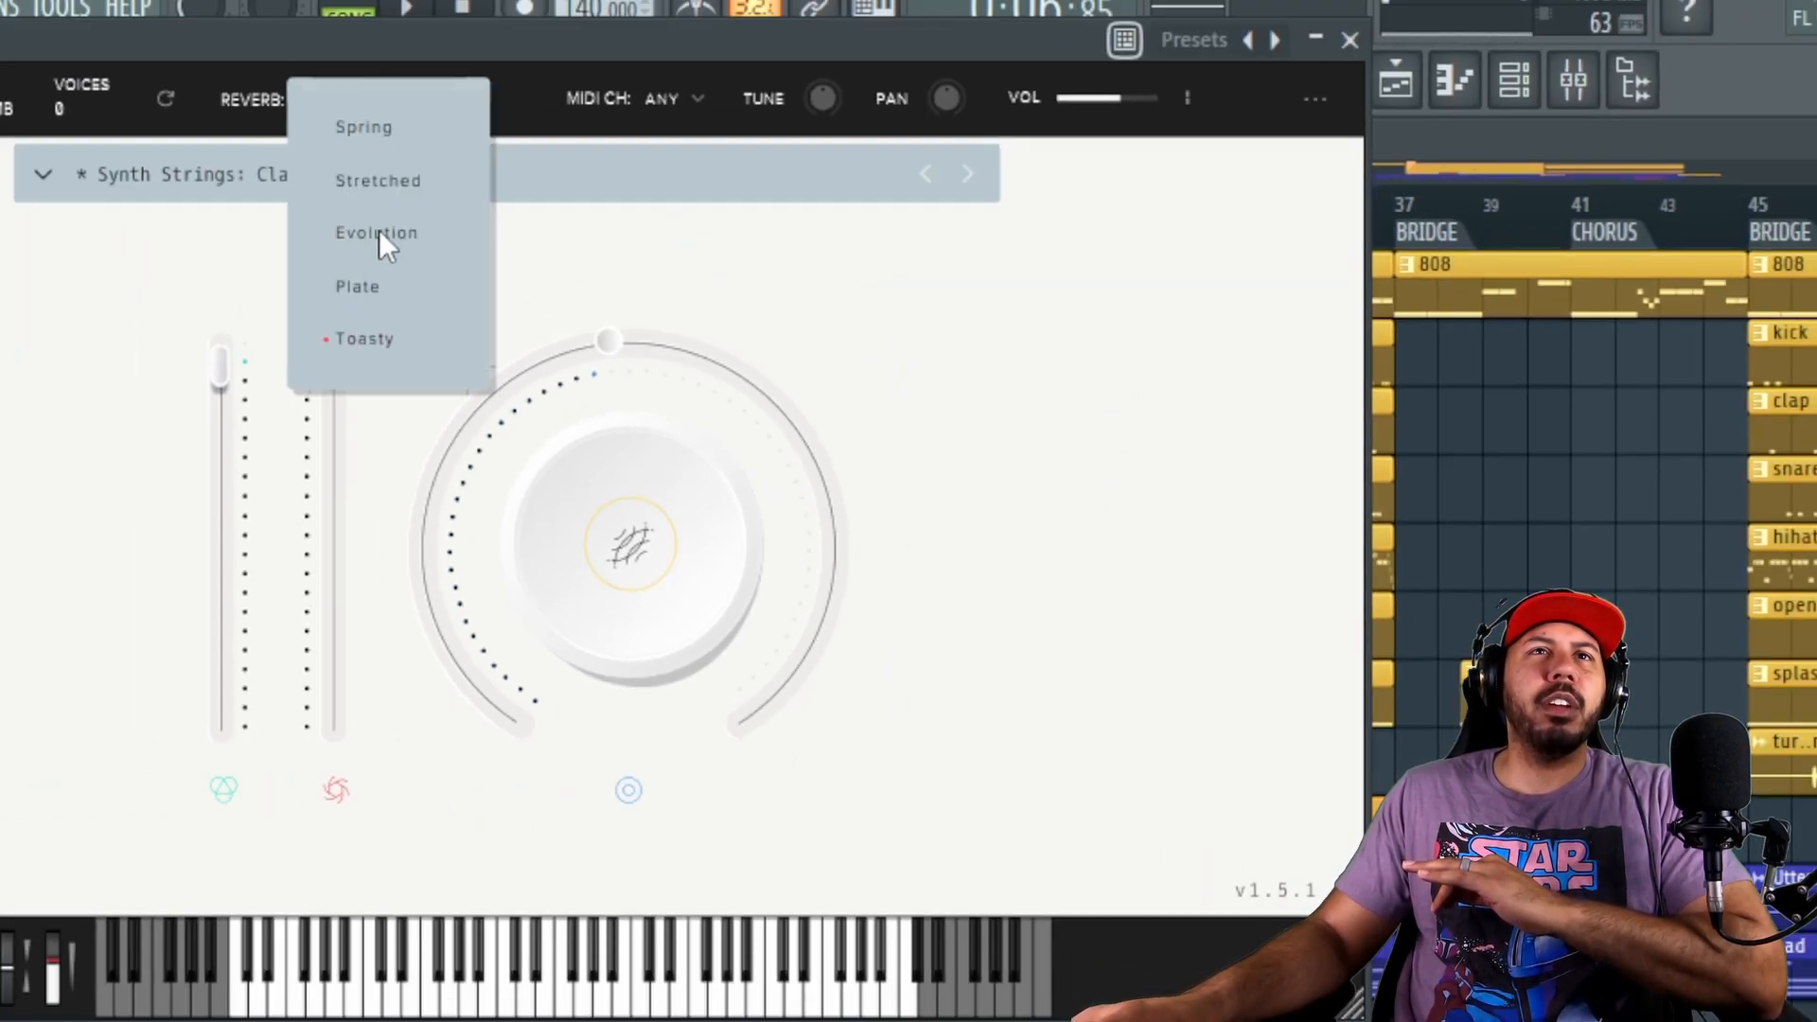
Step: Set the reverb type to Evolution and adjust the Tightness dial
left_click(375, 233)
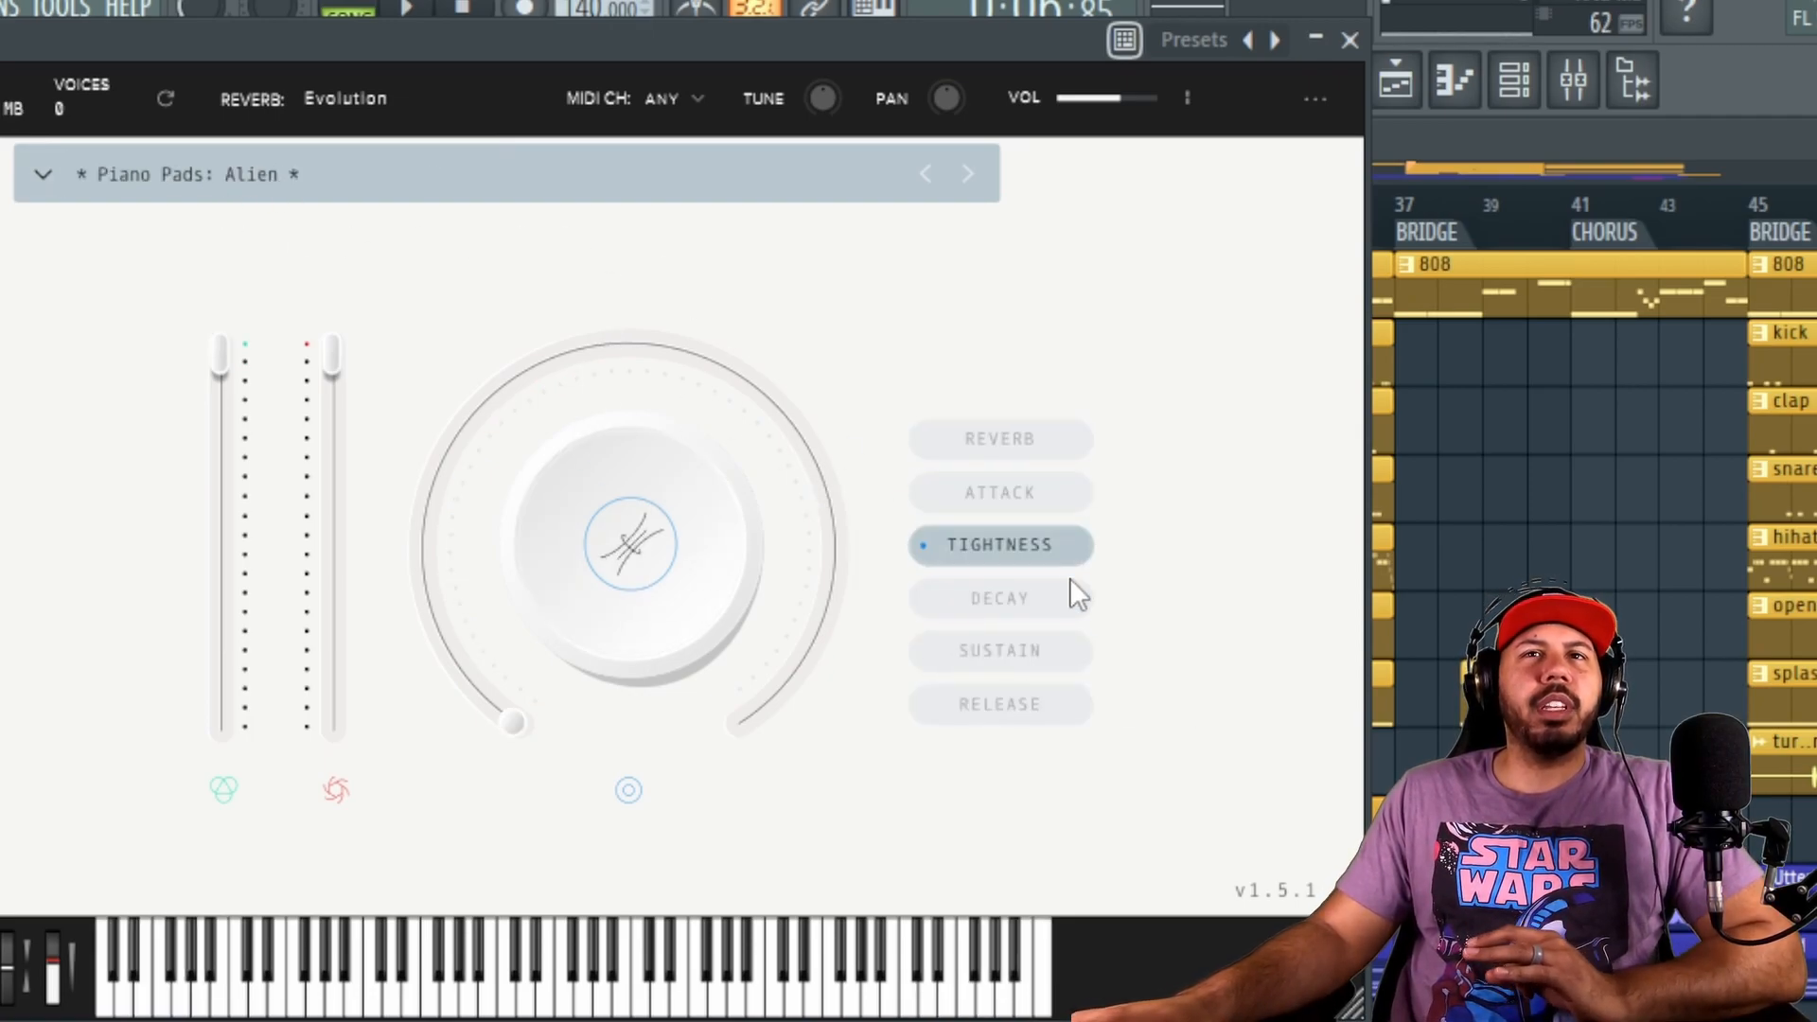
mouse_move(963, 603)
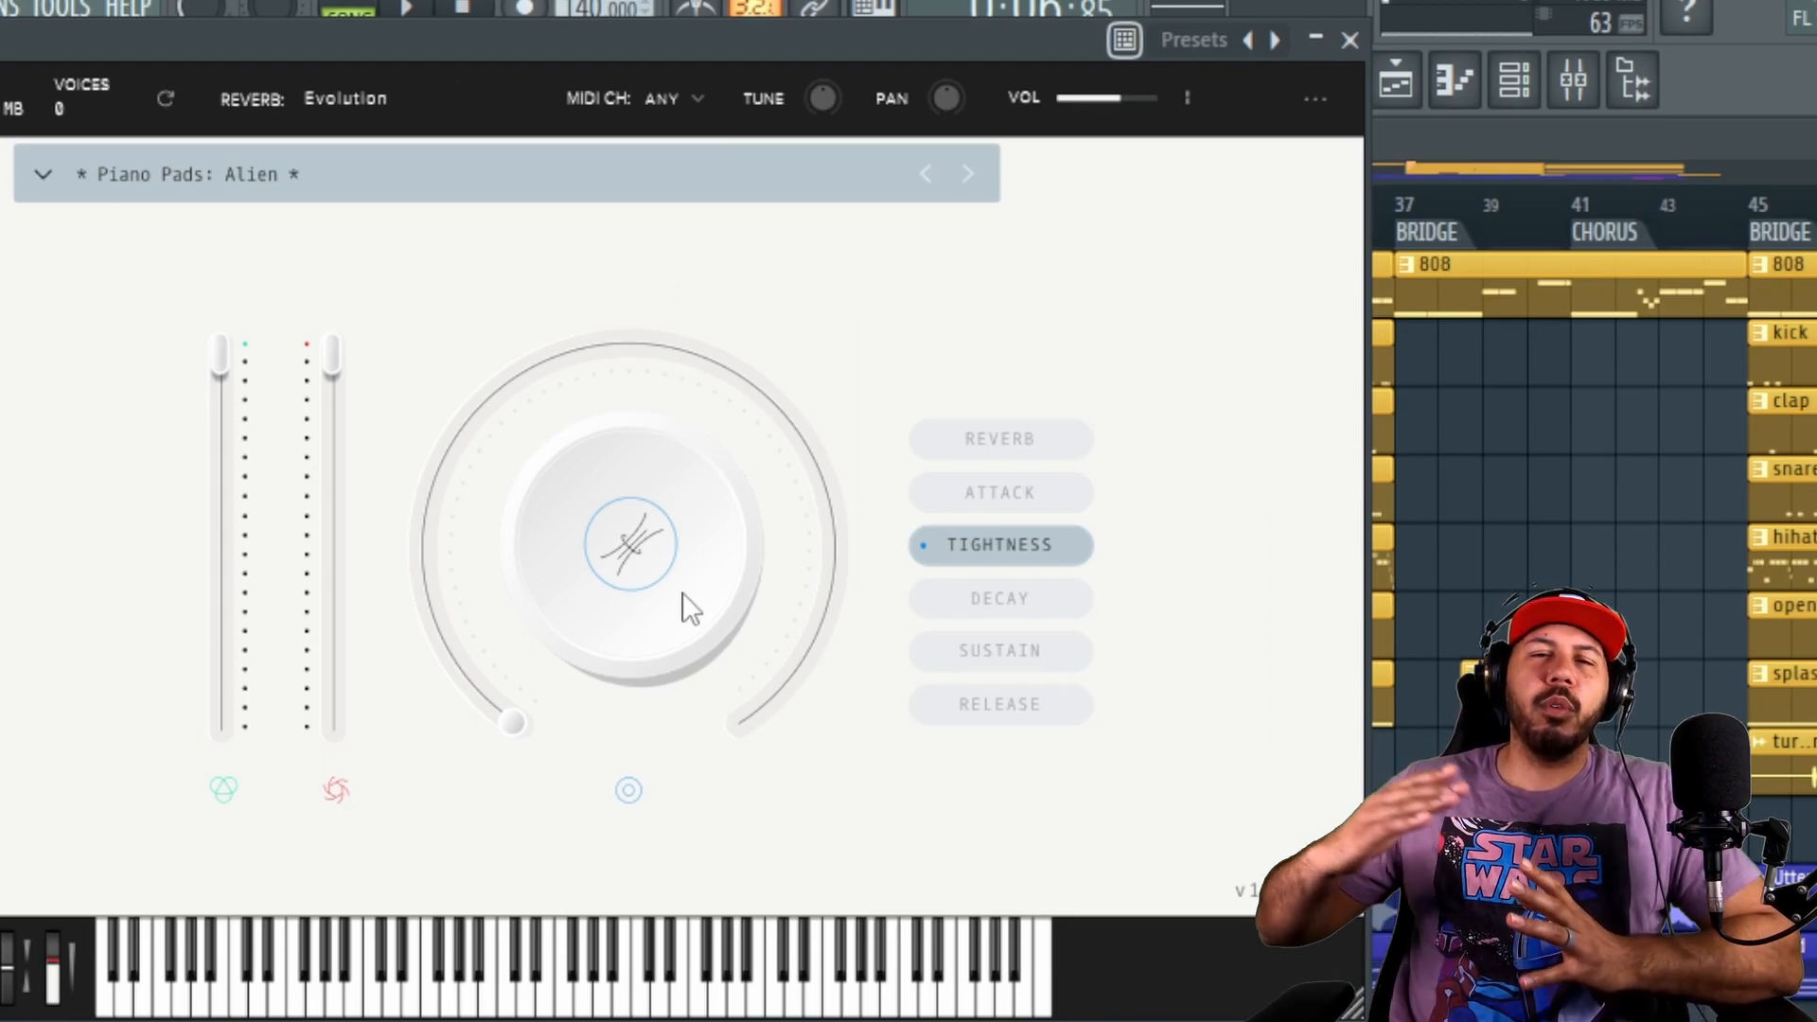
left_click_drag(513, 722, 418, 564)
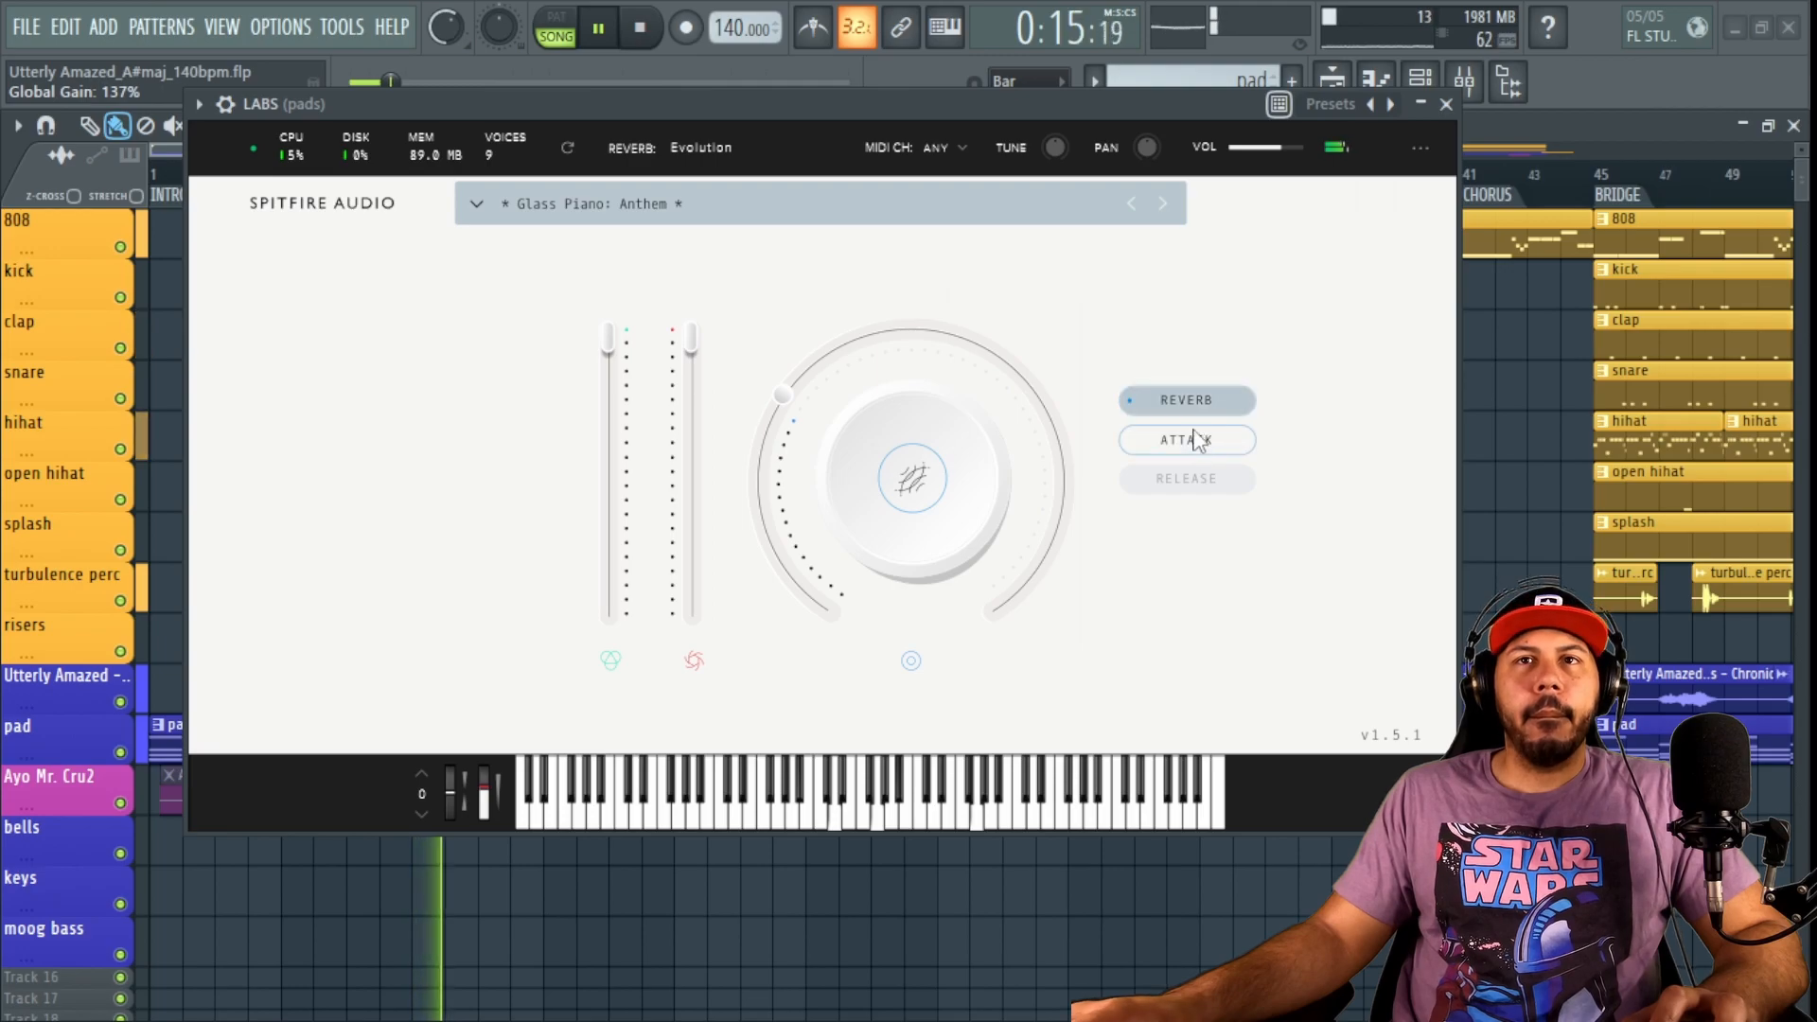
Step: Select the Attack setting, raise the plugin volume to 159%, and show the reverb types
left_click(1187, 439)
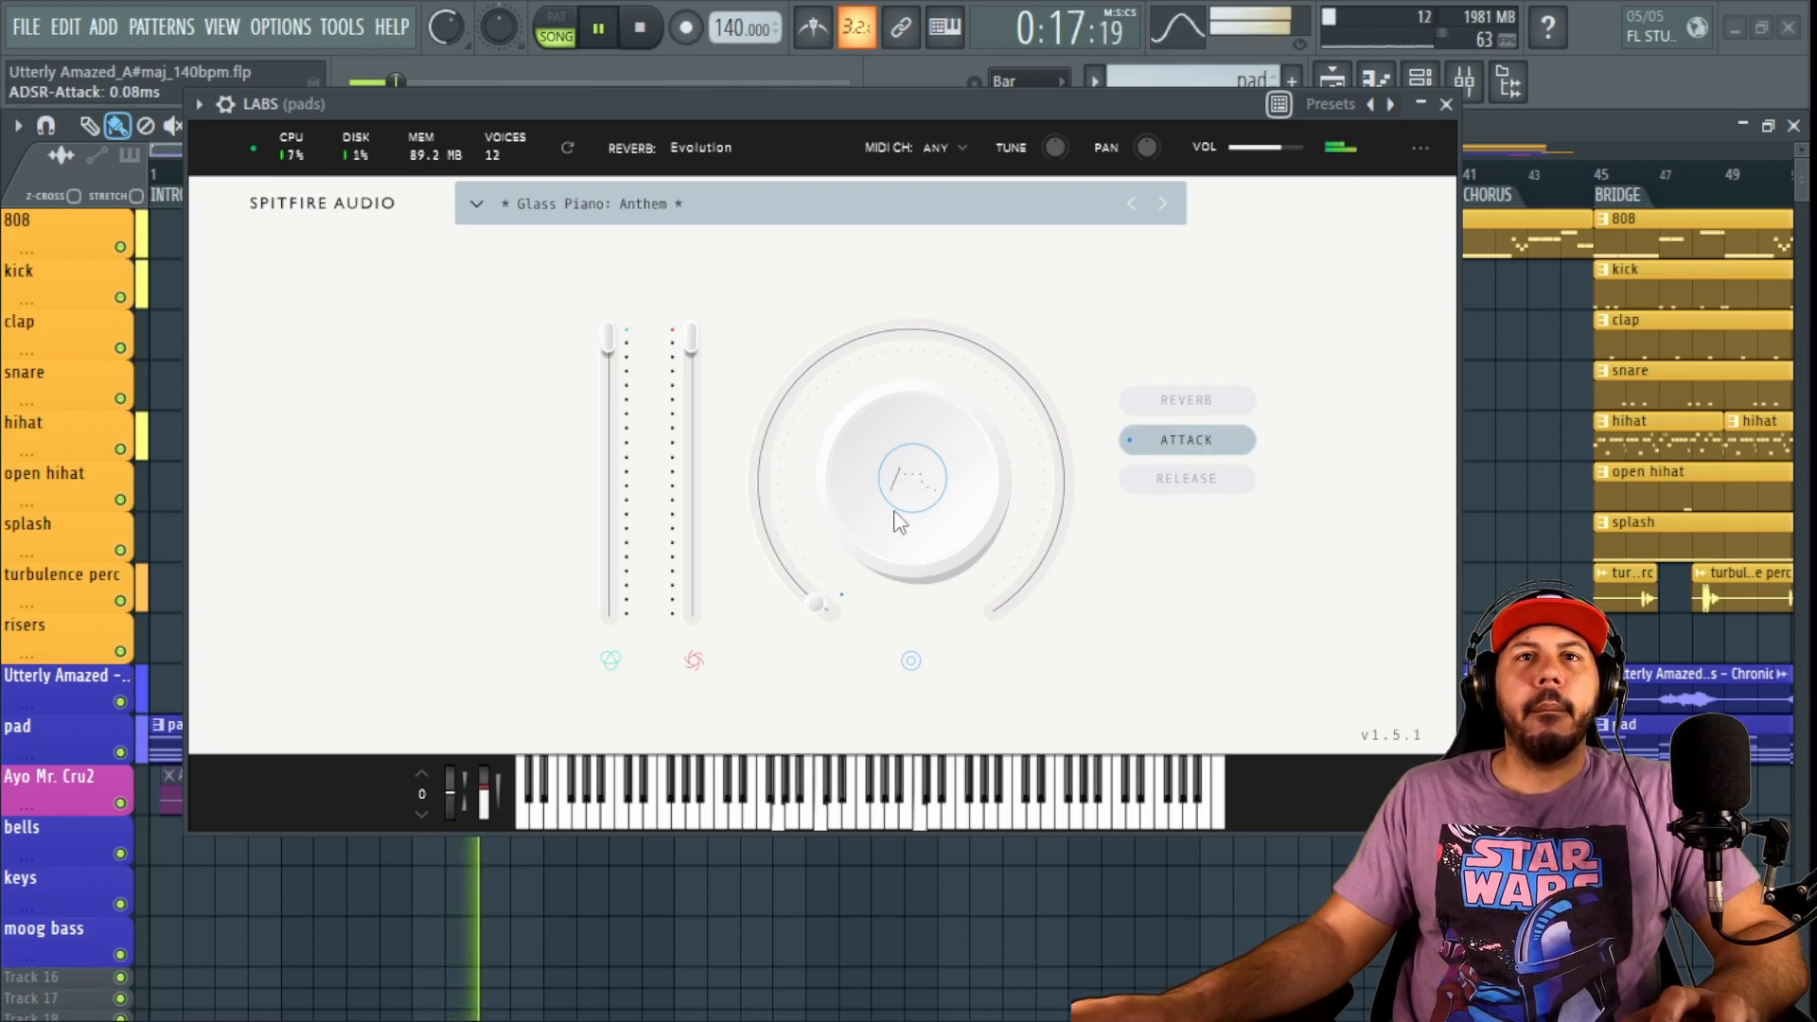
left_click(1187, 478)
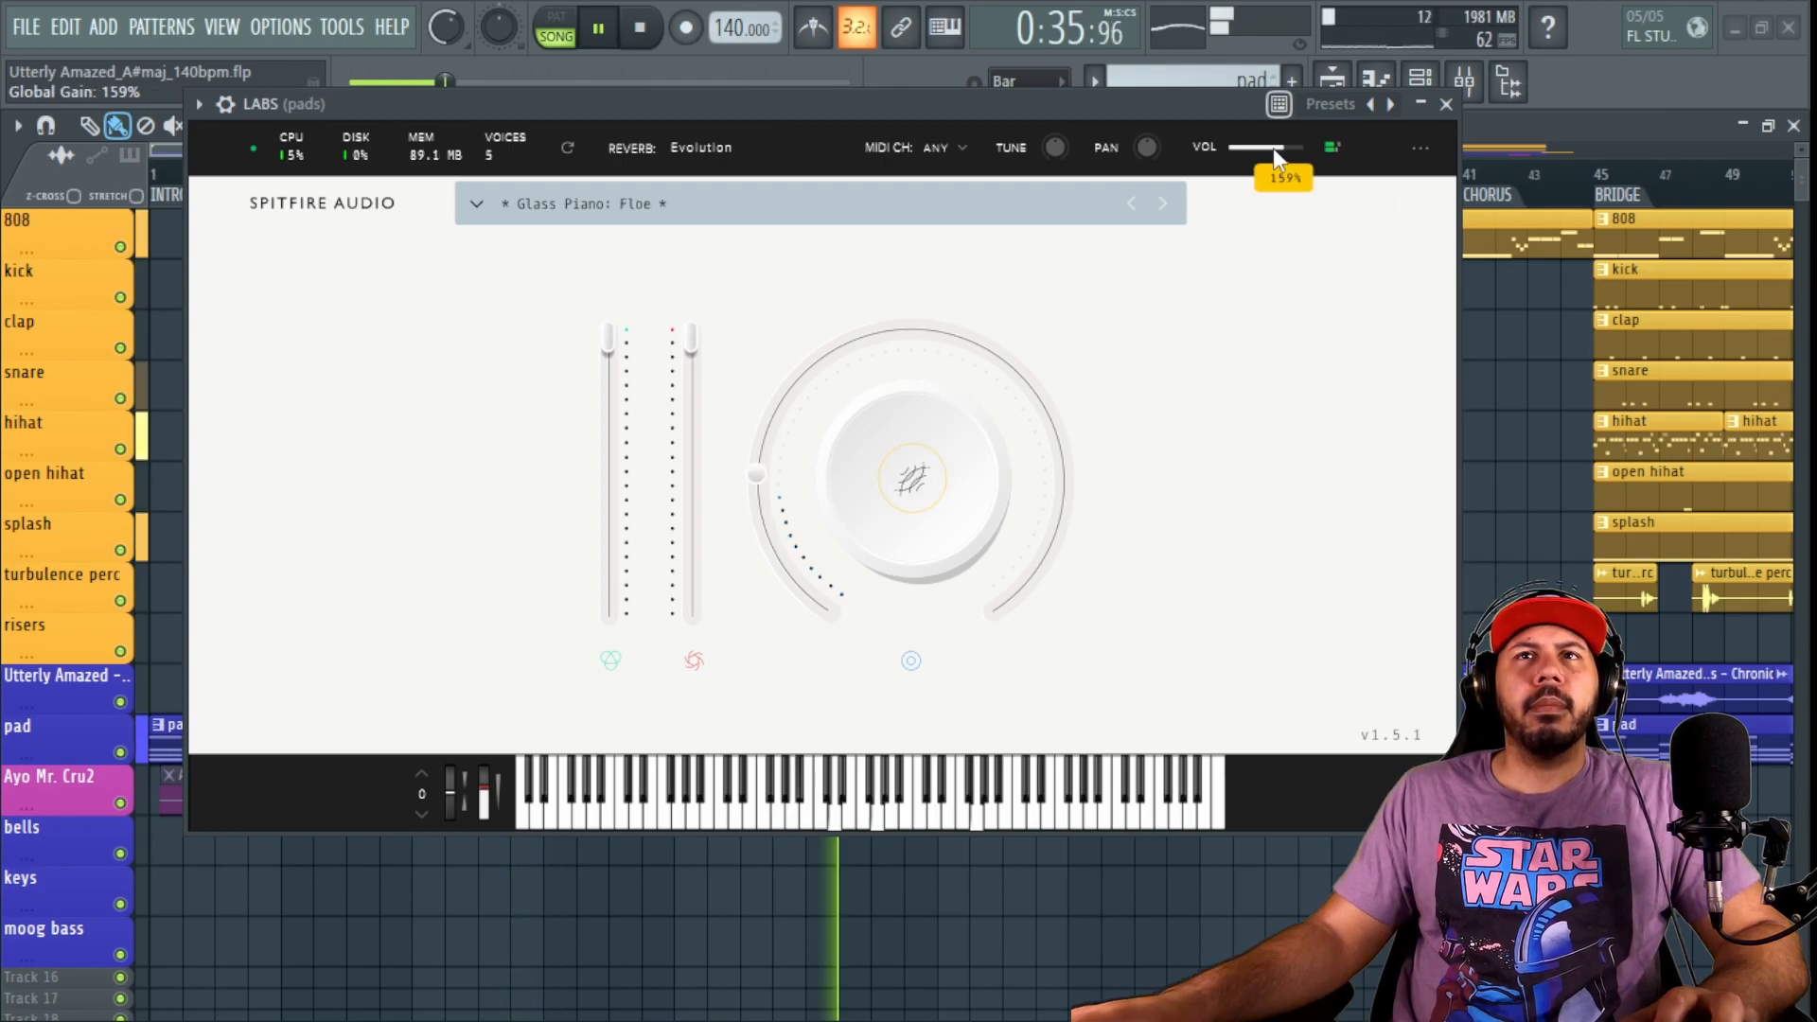
left_click_drag(1261, 148, 1296, 148)
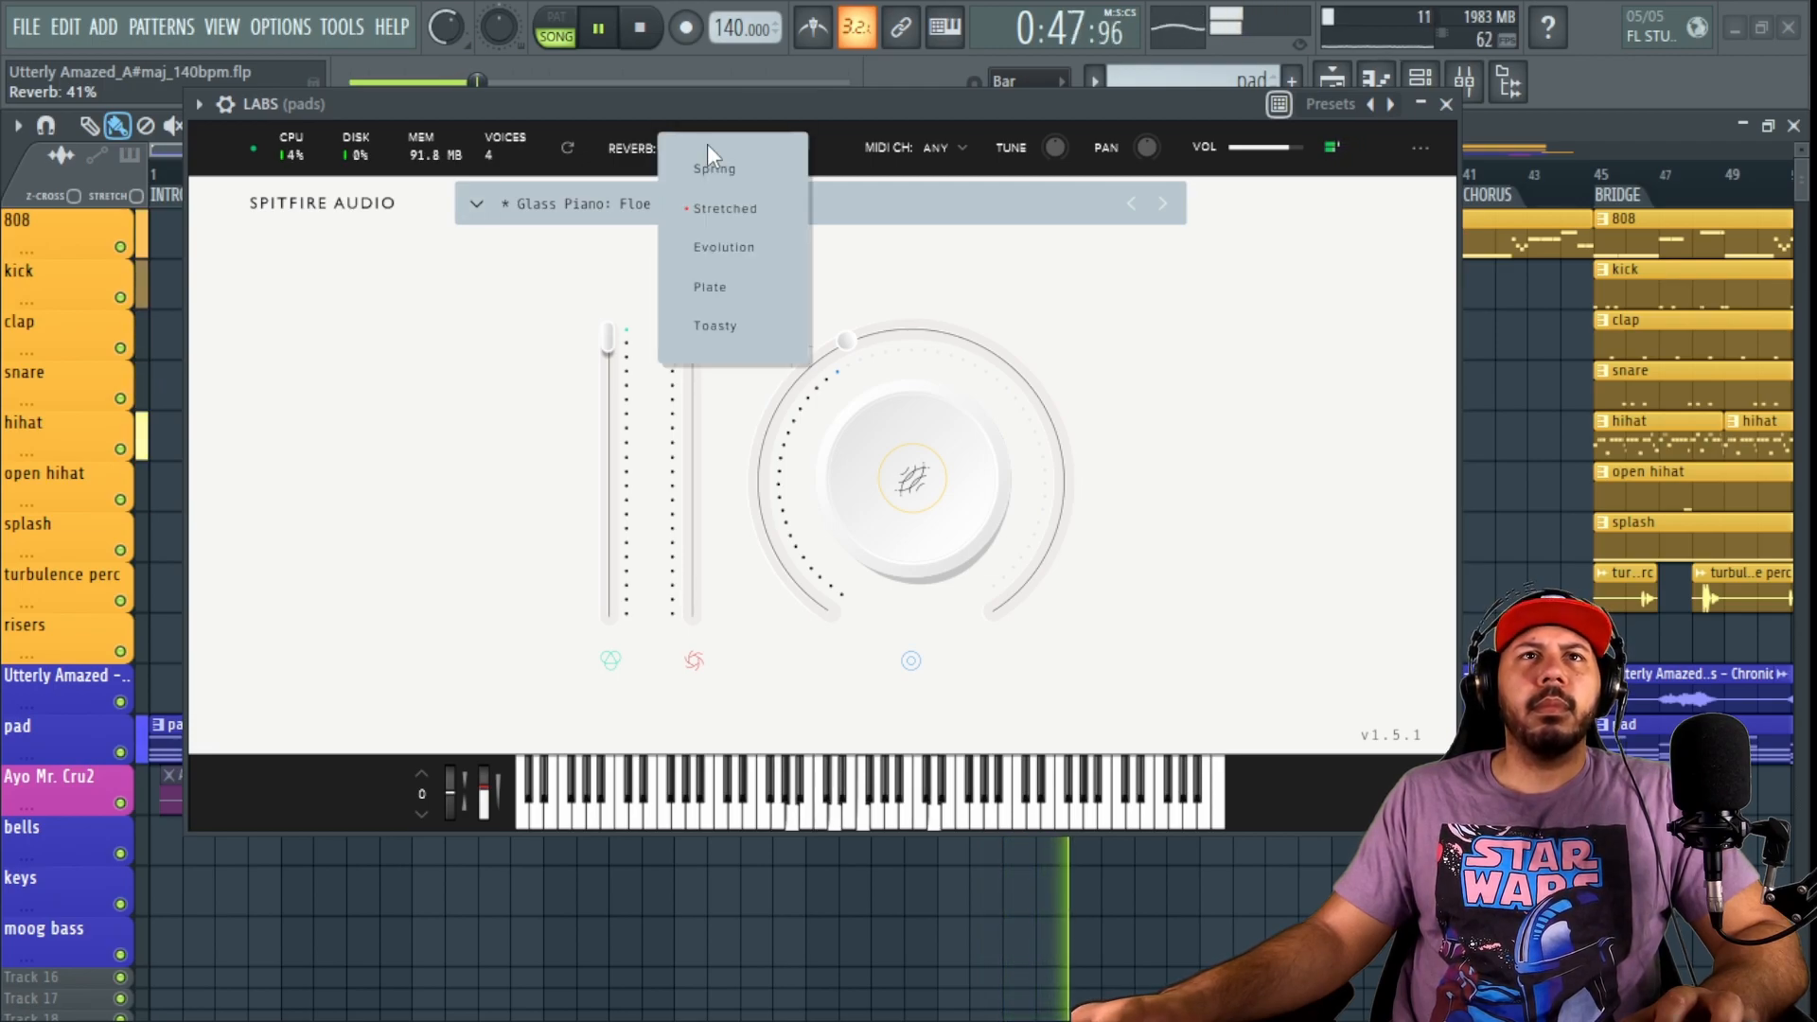
left_click(722, 247)
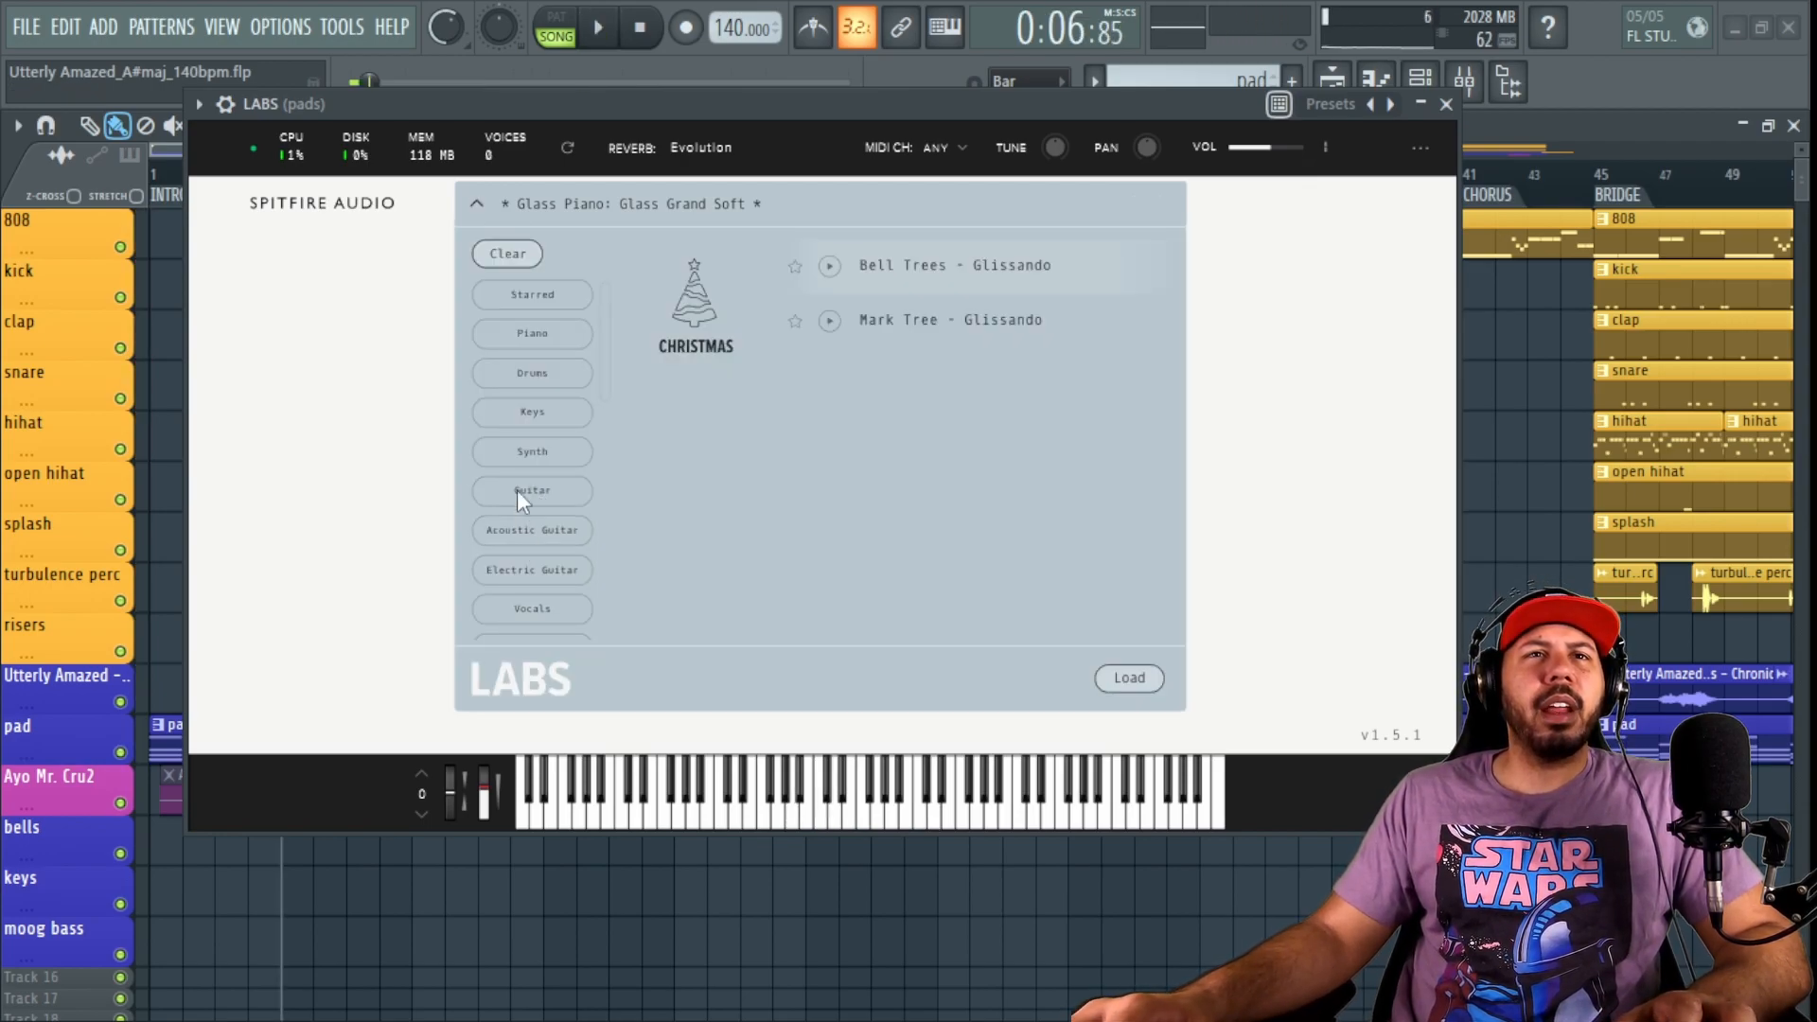
Step: Pick a Tape Orchestra category and cycle through the Attack, Release and Reverb settings
left_click(532, 451)
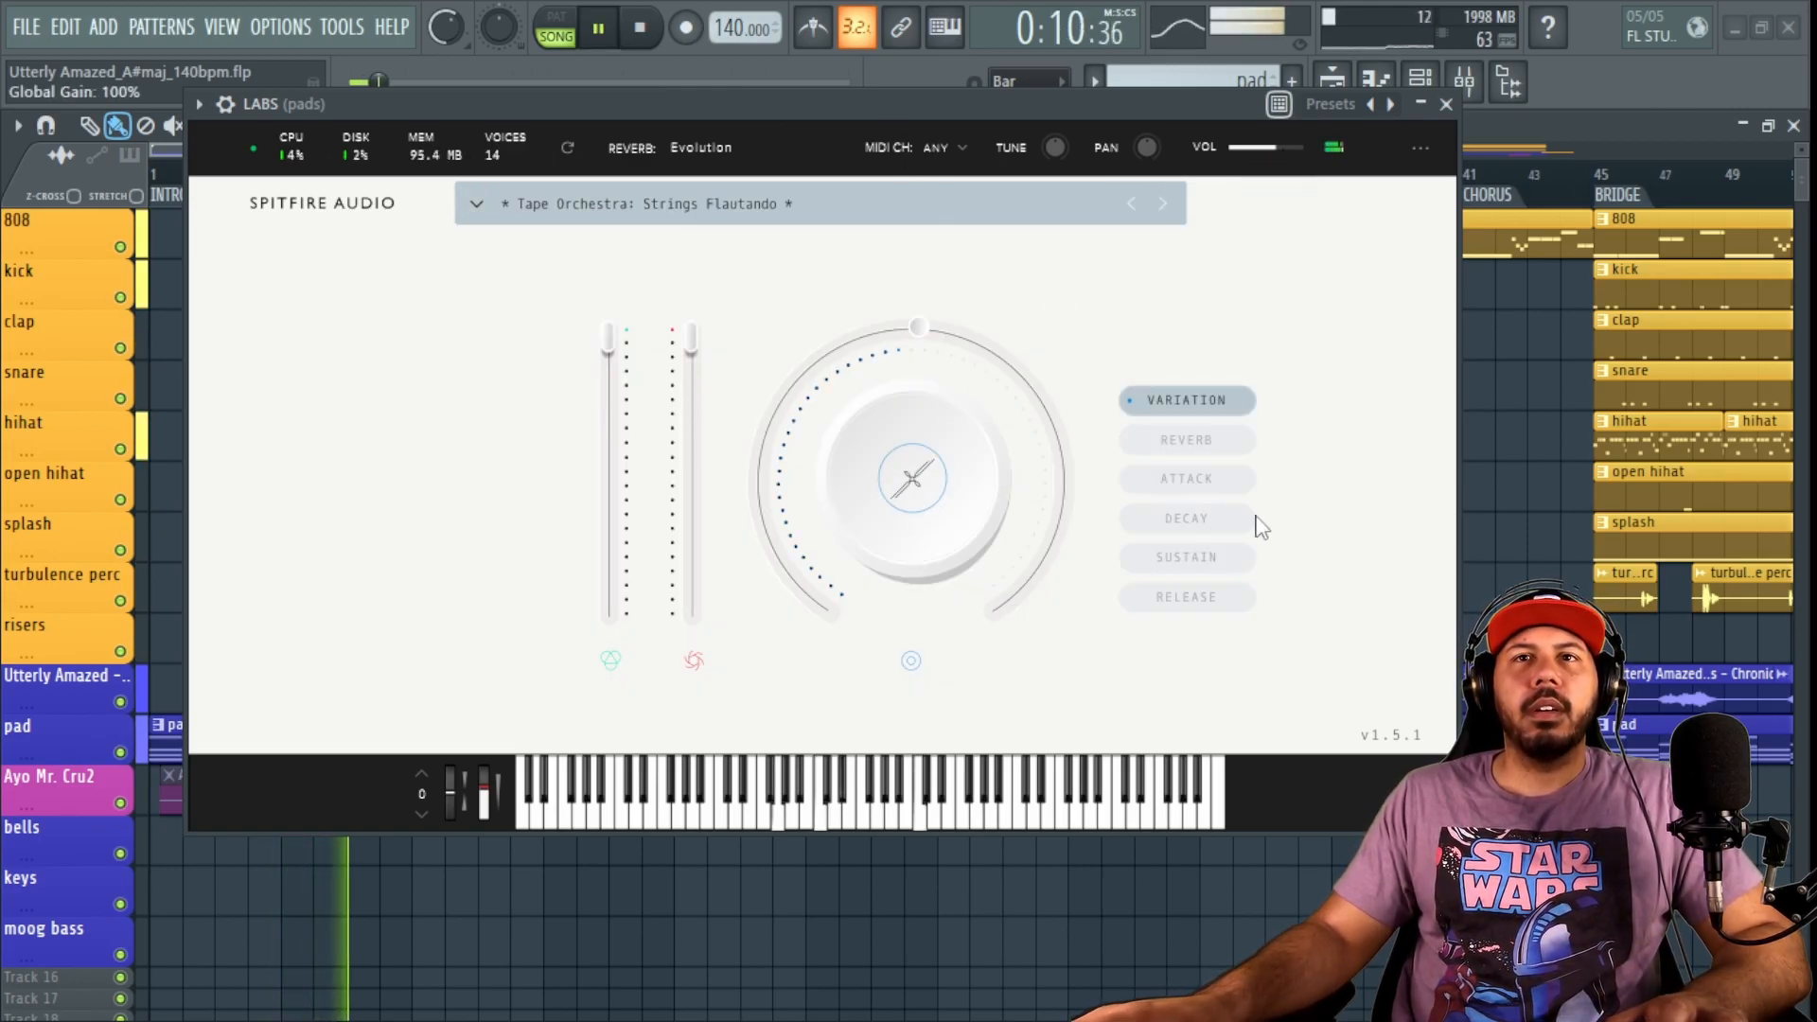
left_click(1187, 478)
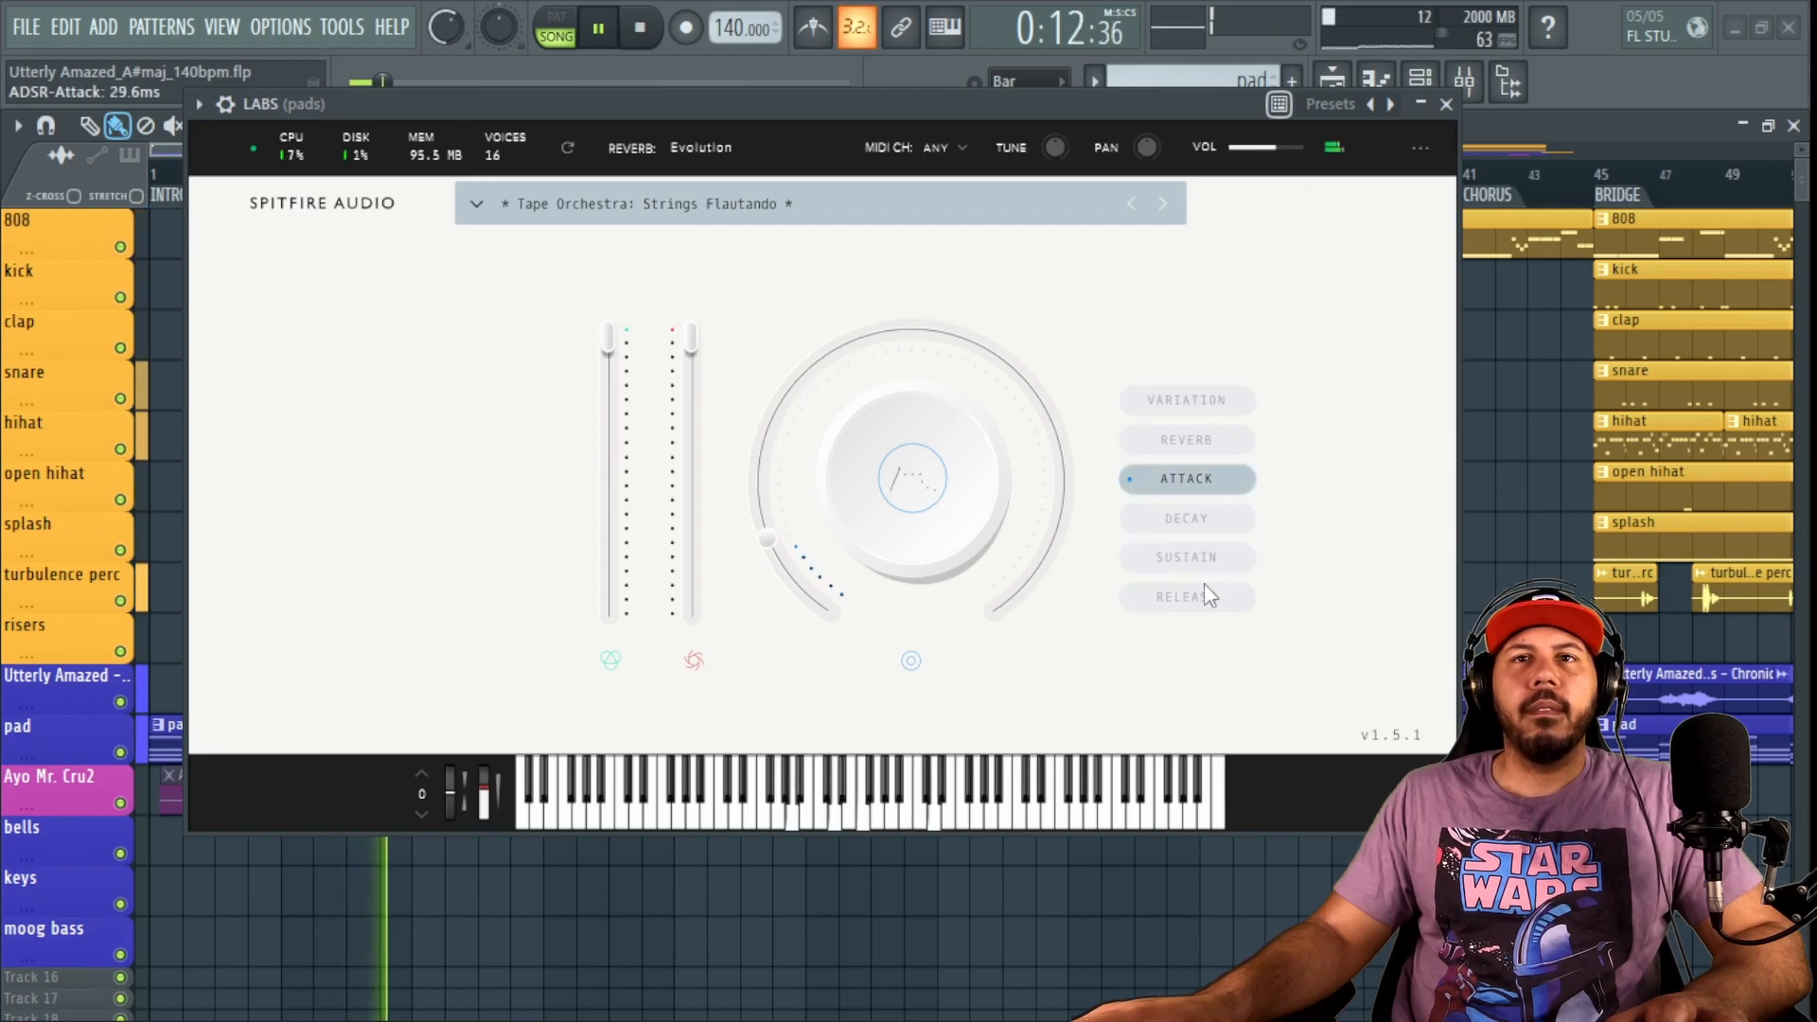
left_click(1188, 597)
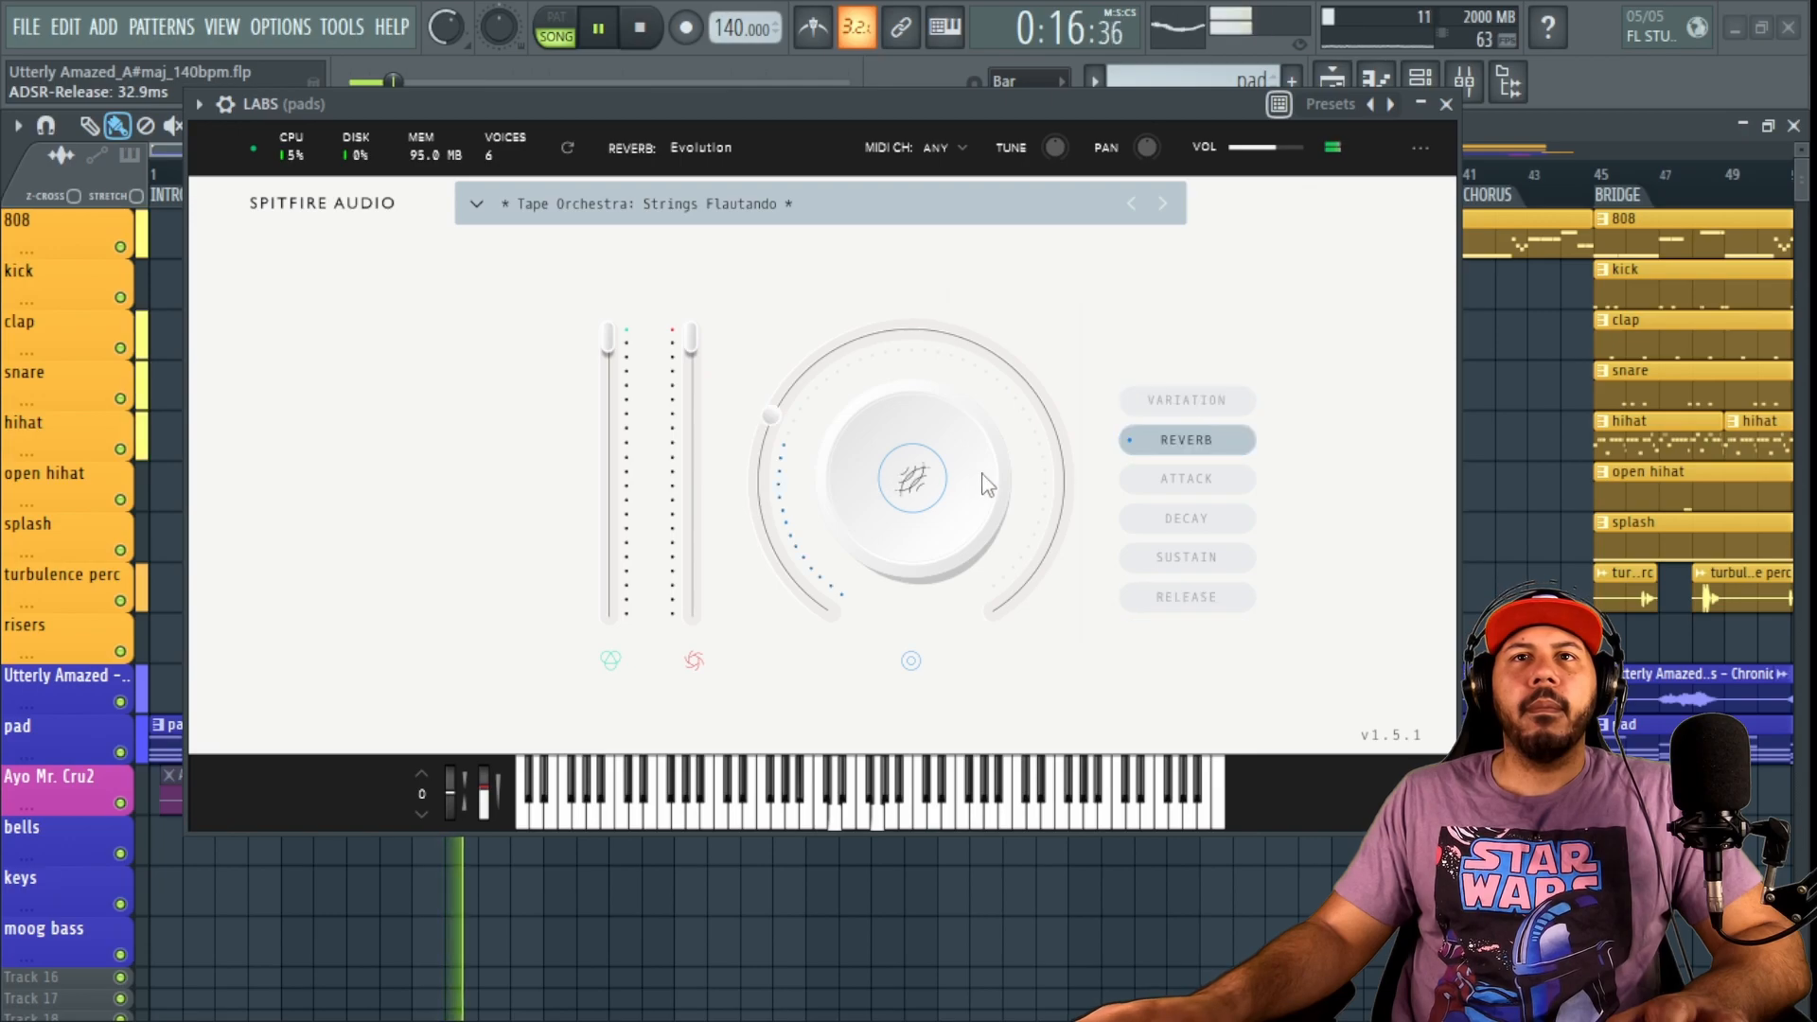
left_click(1187, 400)
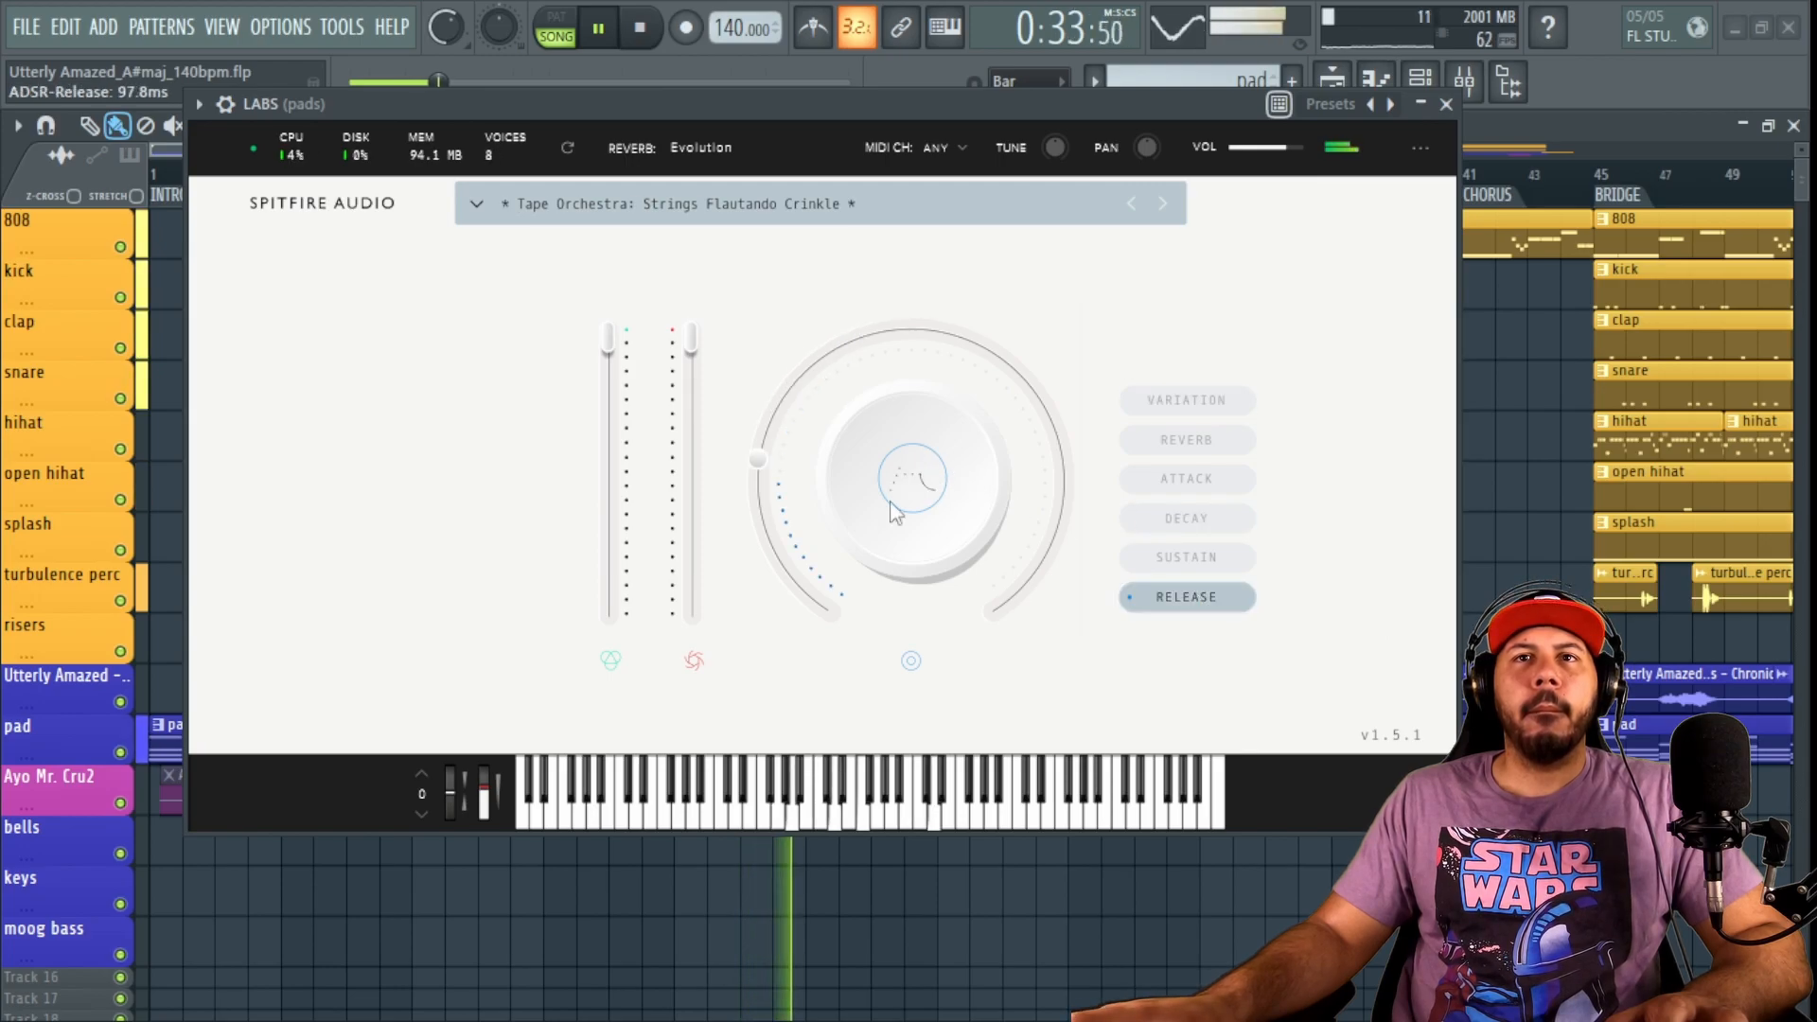
left_click(1187, 478)
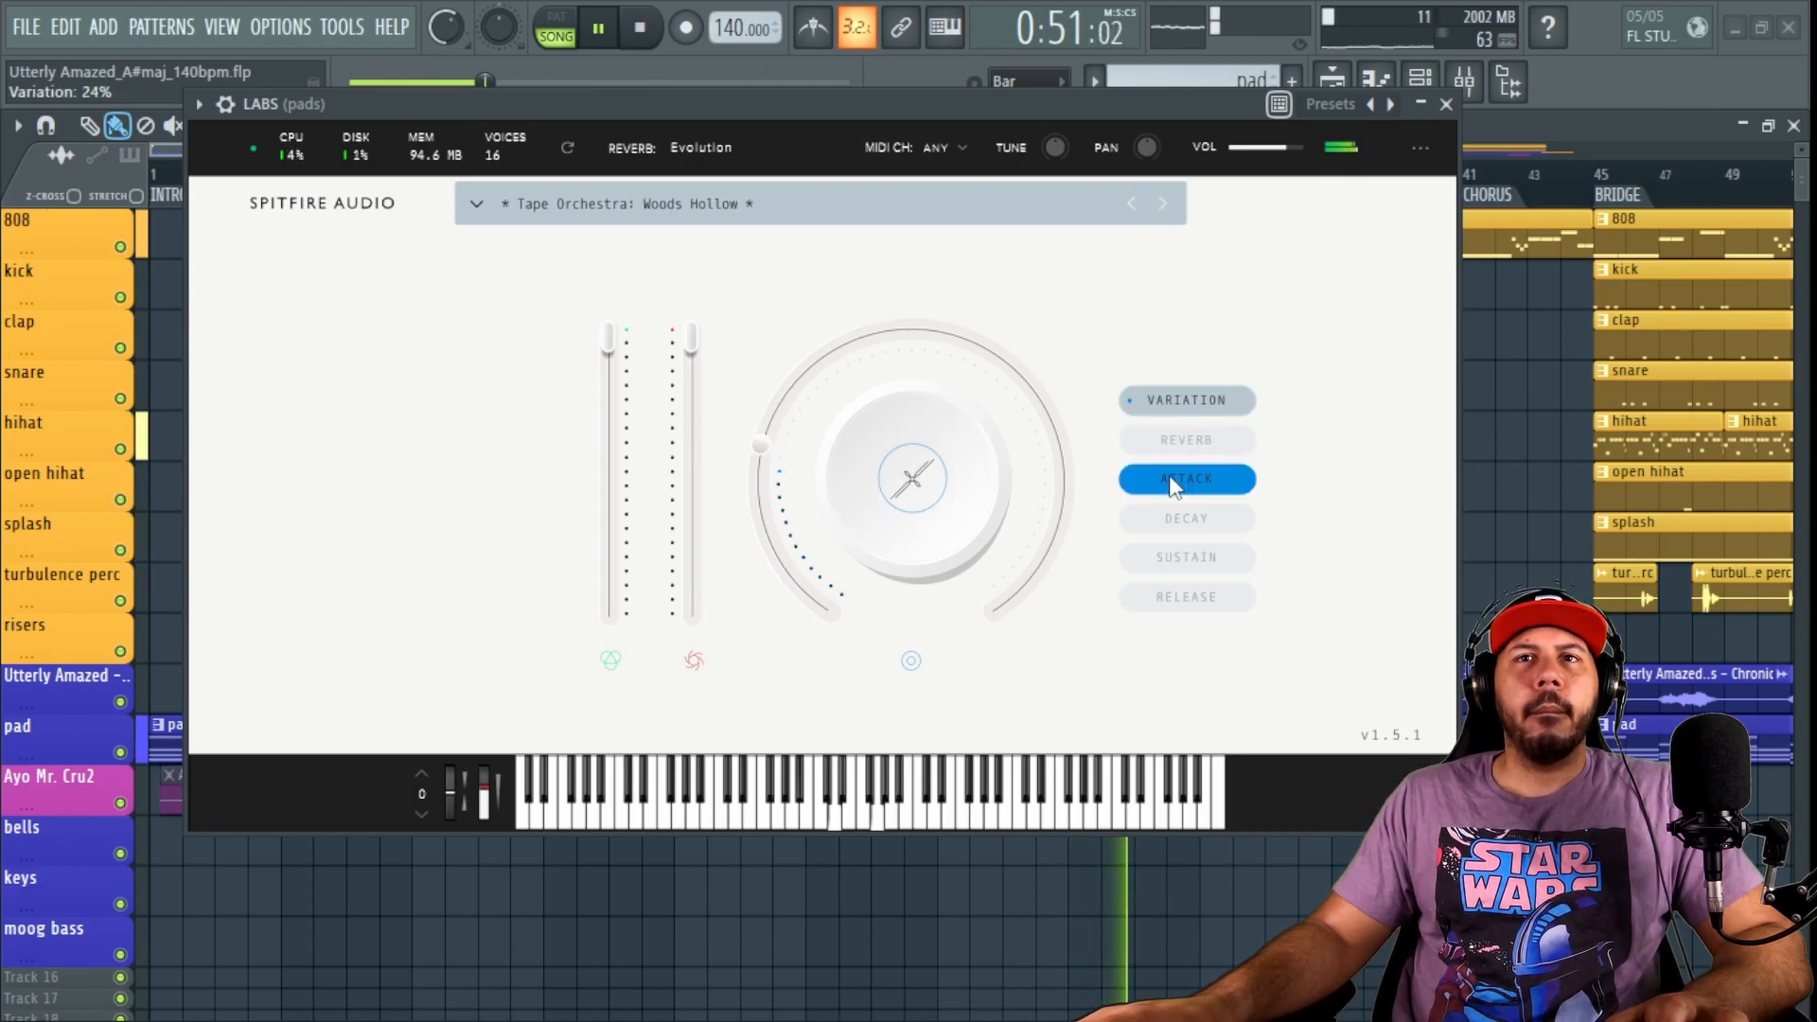
left_click(1187, 598)
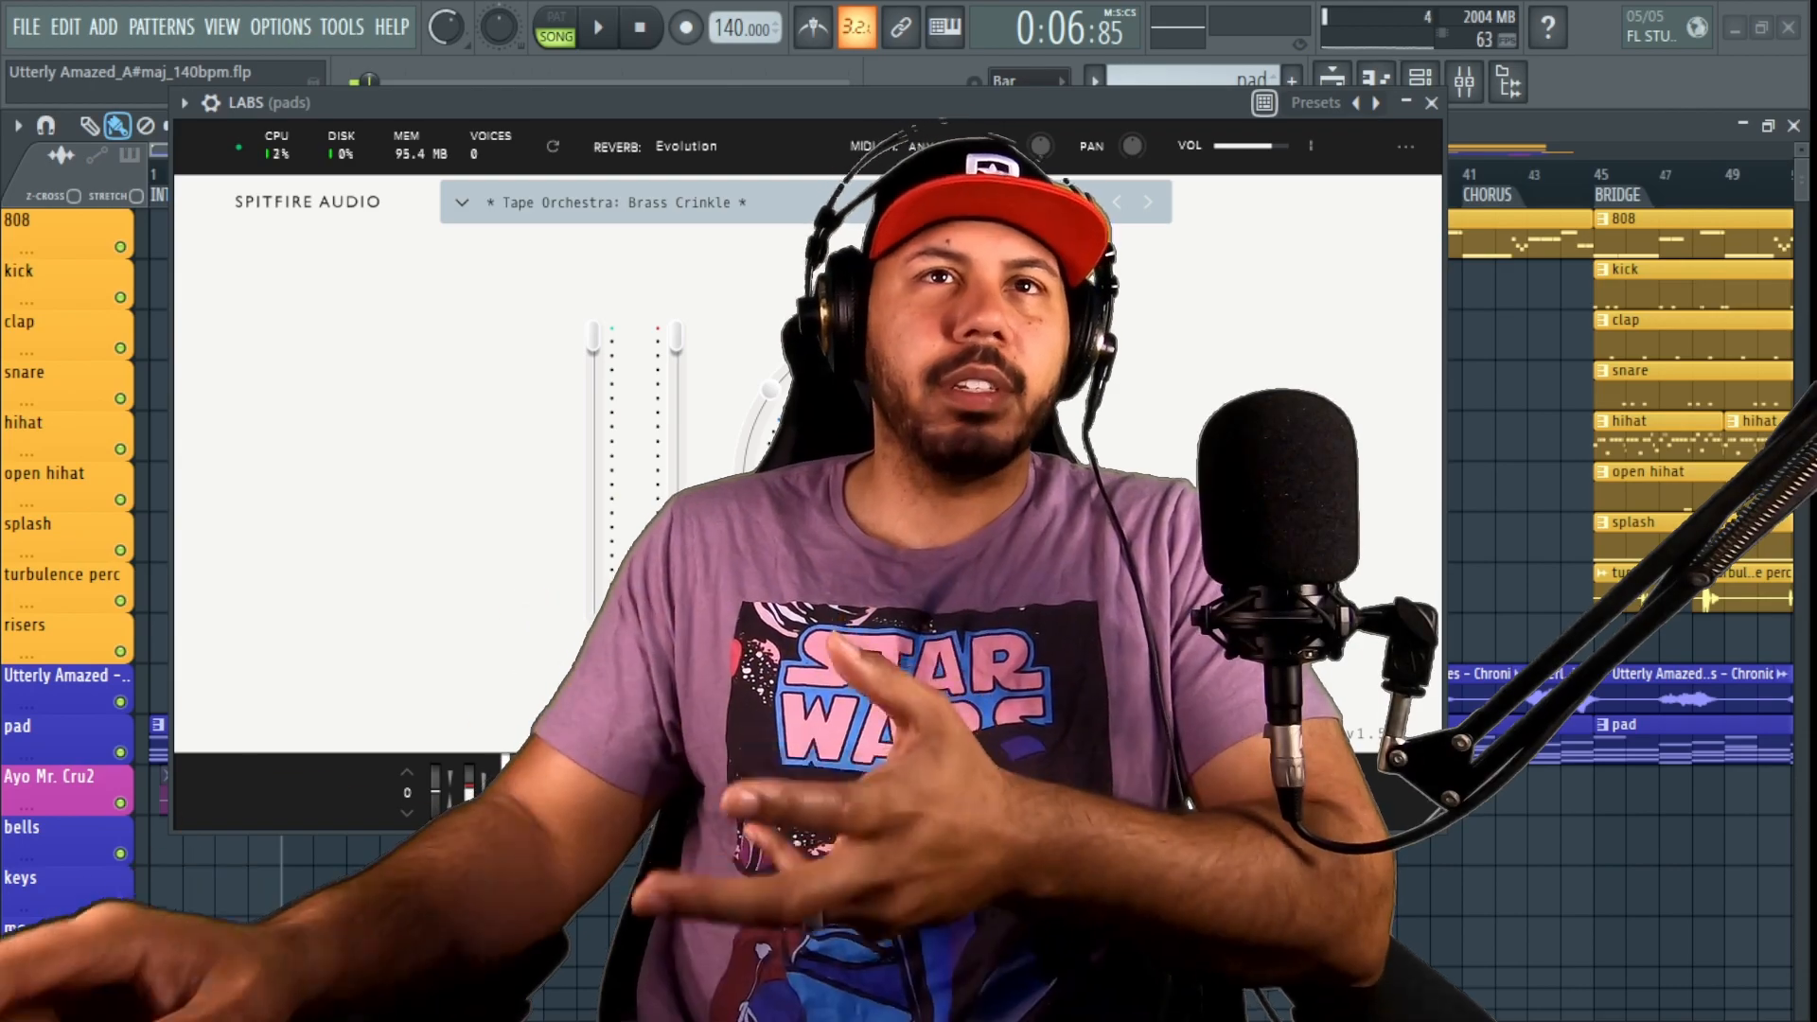
Step: Open the LABS preset library with Brass Crinkle still loaded
left_click(463, 202)
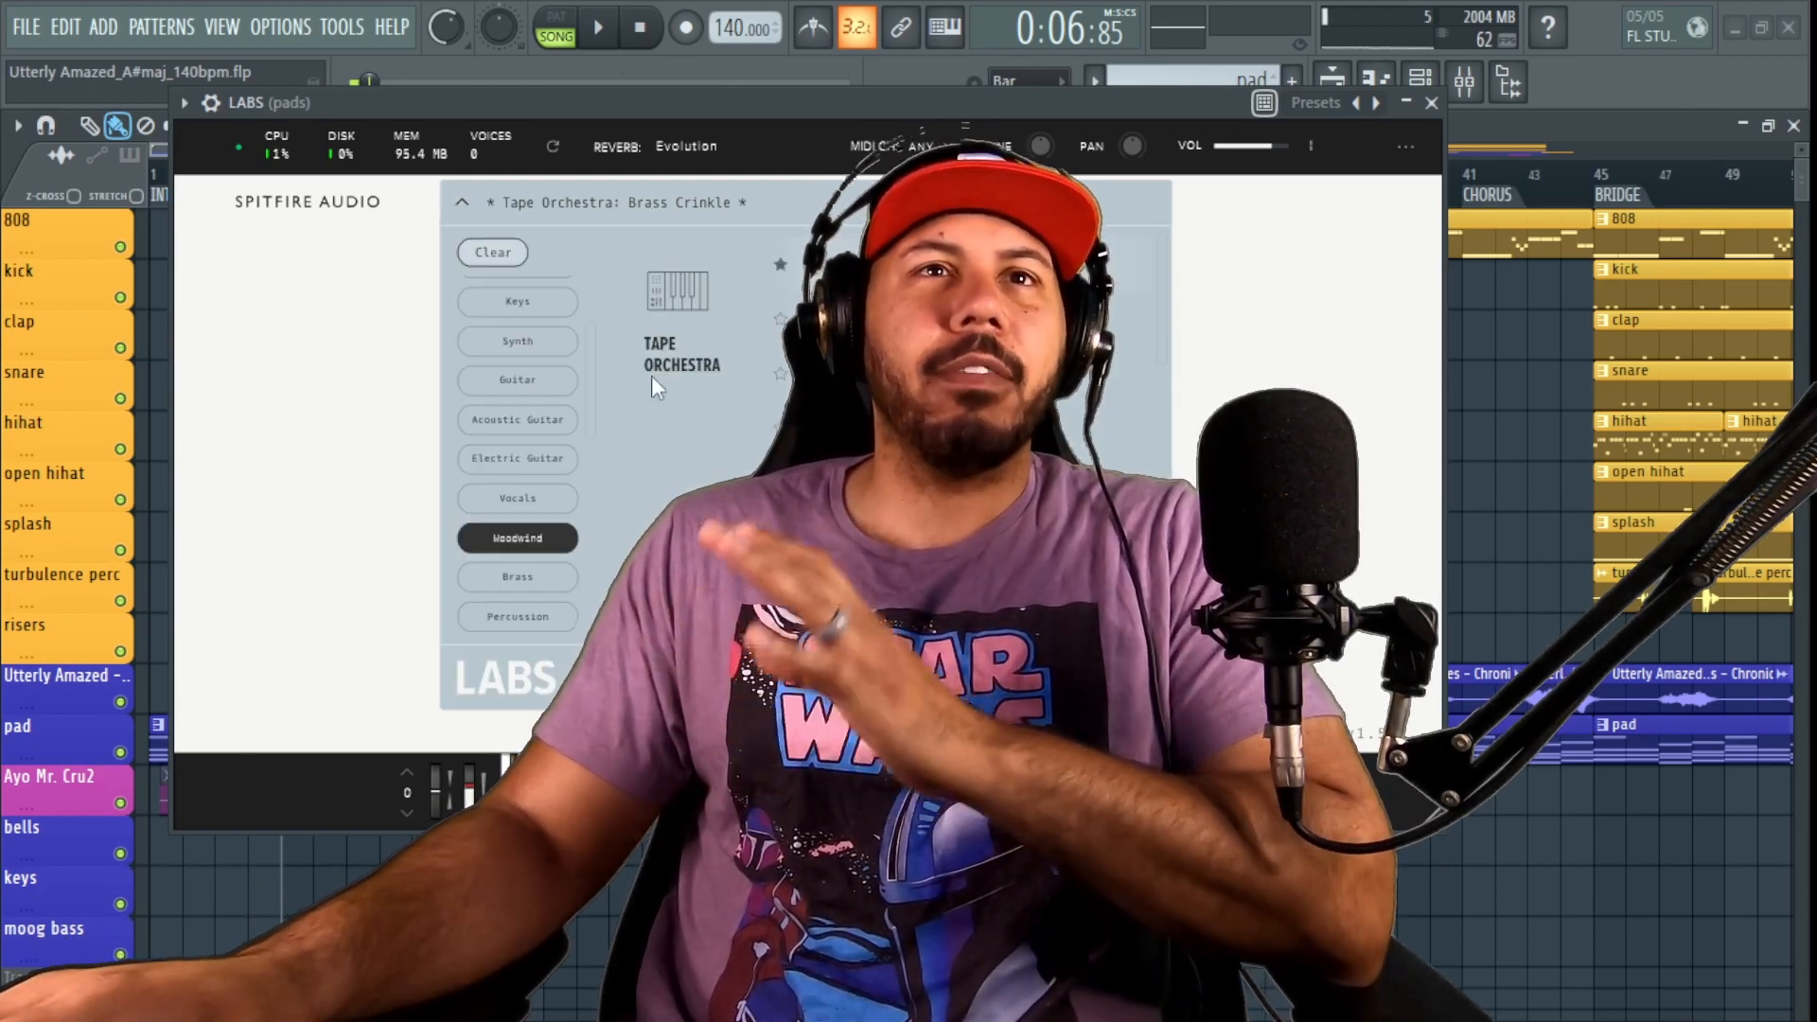